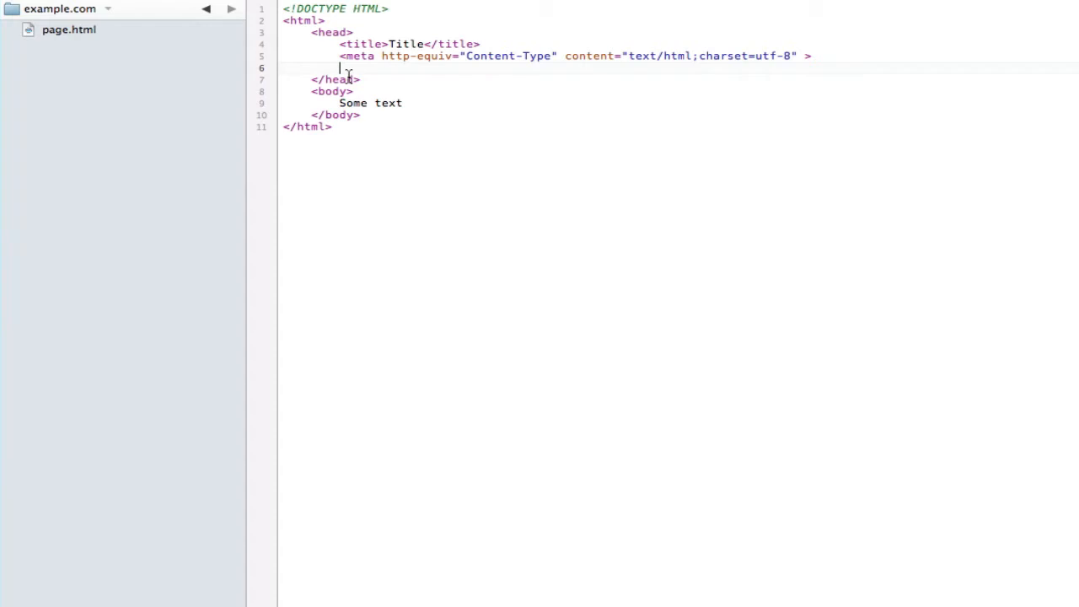
mouse_move(150, 209)
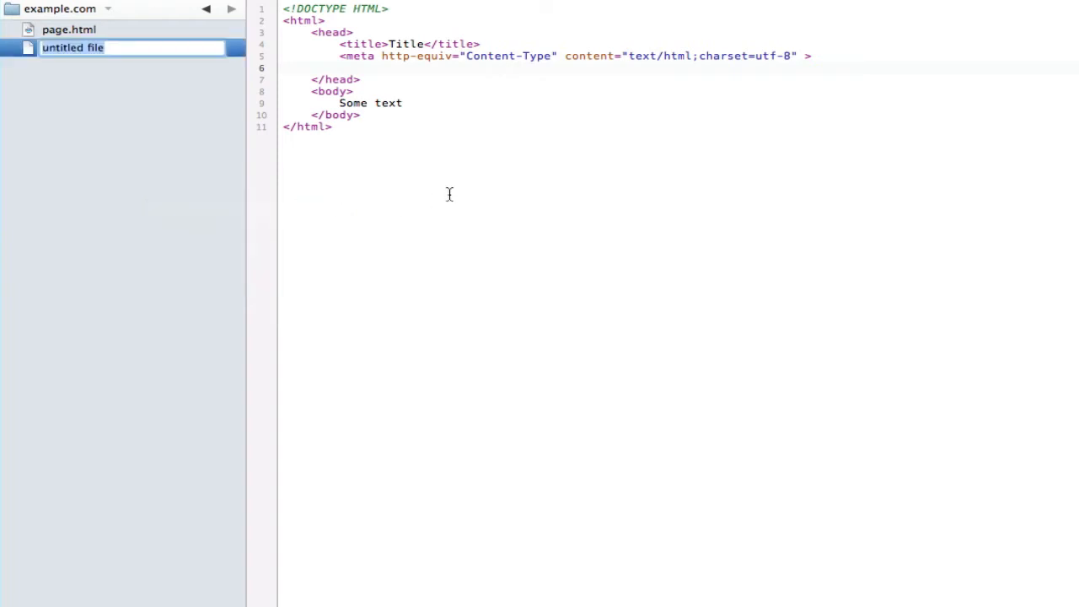
Create a new style.css file beside page.html and return to page.html
text(style.css)
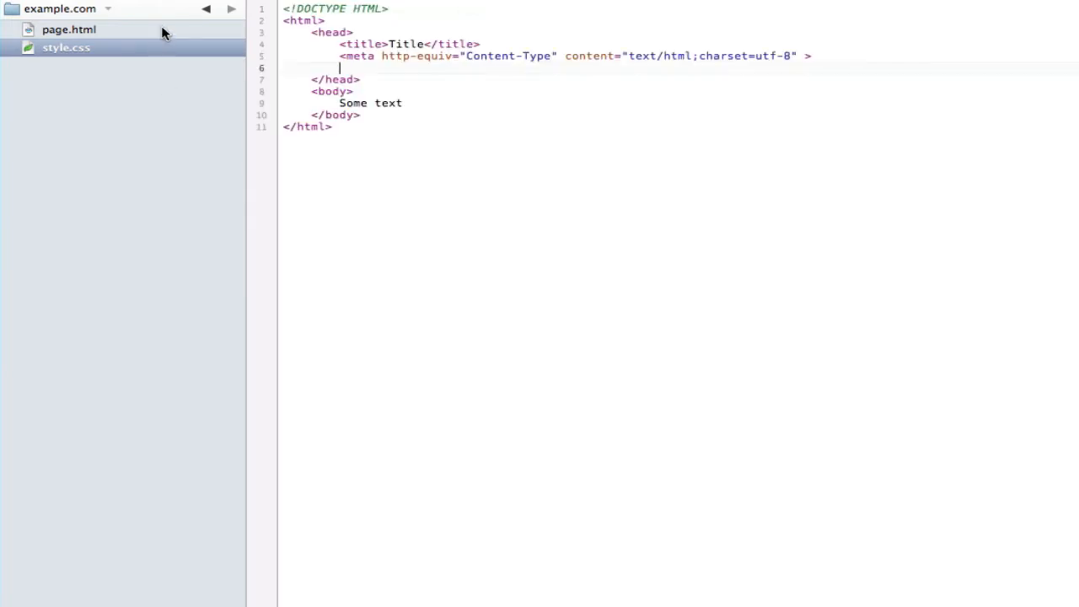
click(69, 29)
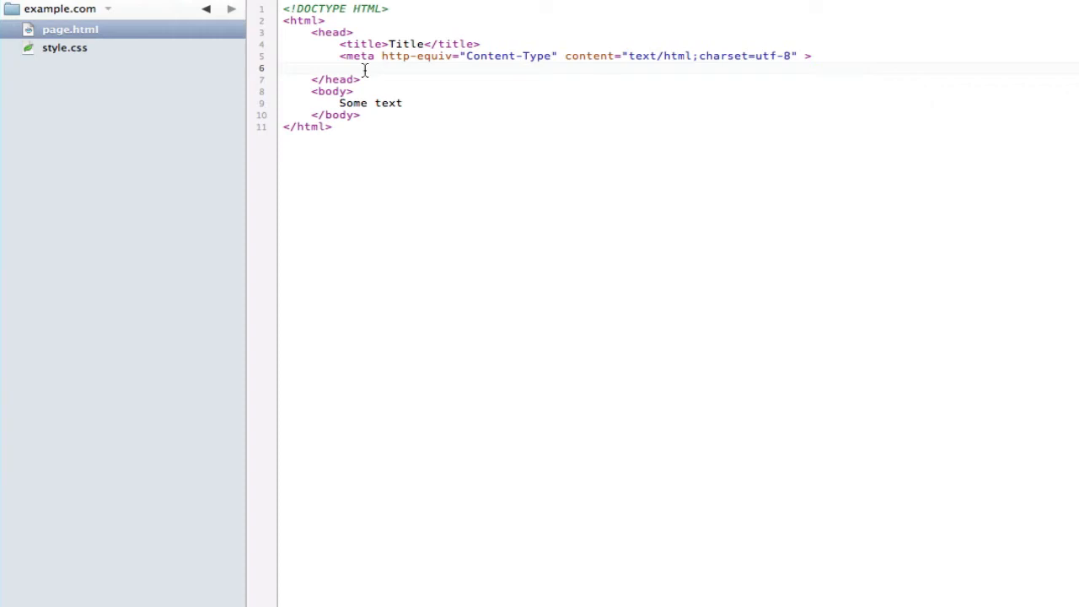
mouse_move(84, 45)
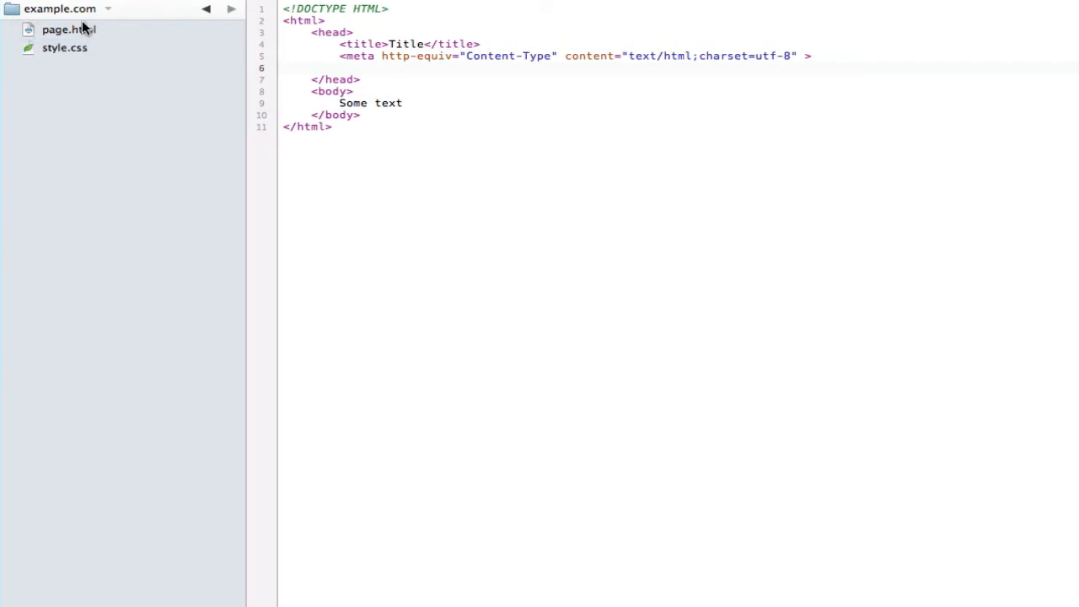
mouse_move(98, 19)
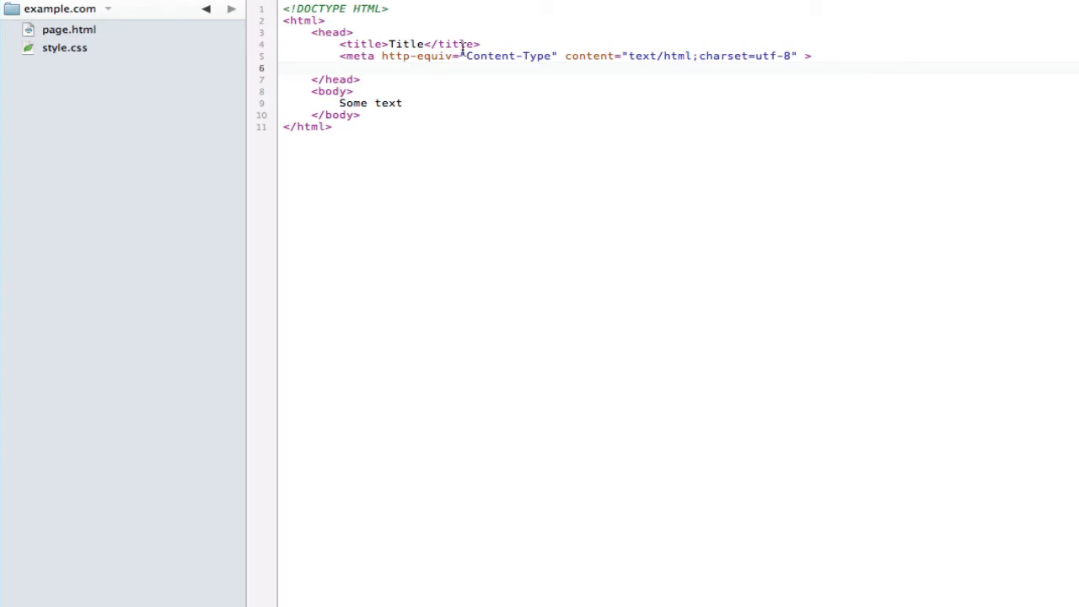
Add a self-closing link tag in the head with rel="stylesheet"
text(<link)
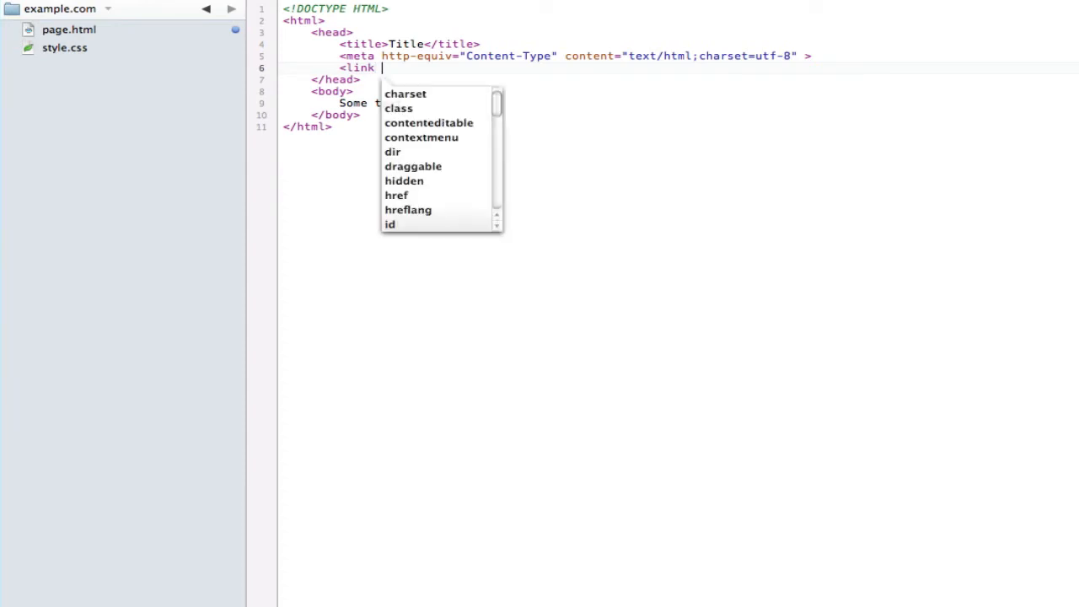
text(/>)
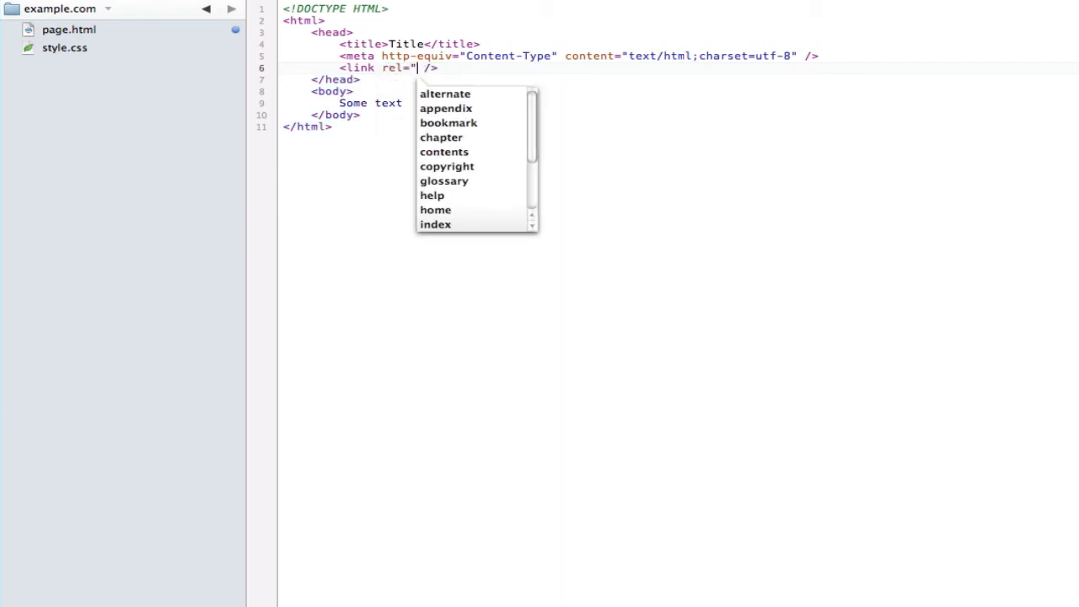
key(Escape)
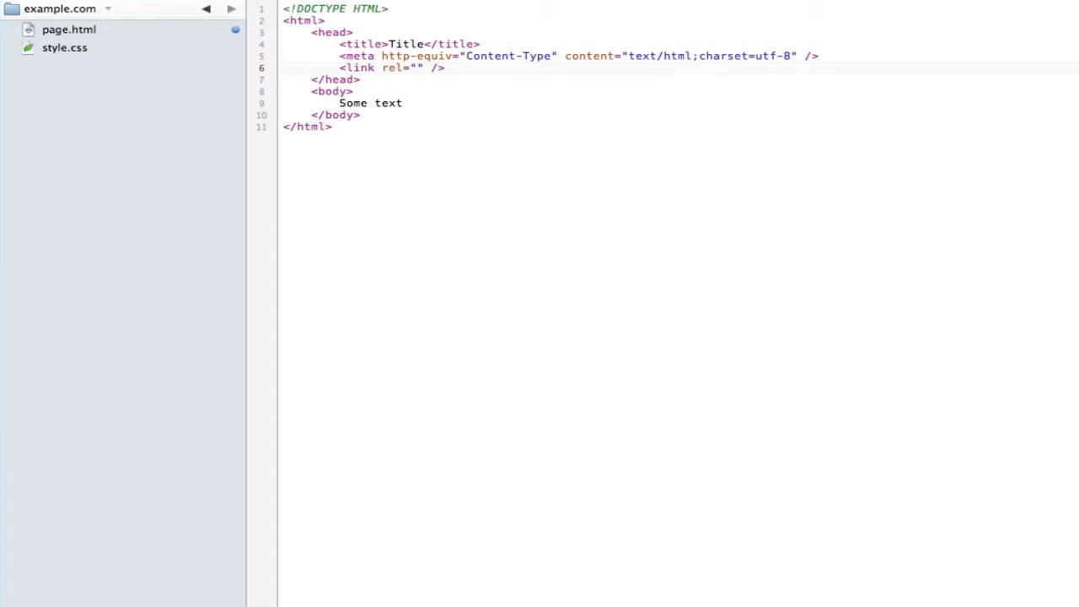
text(stylesheet)
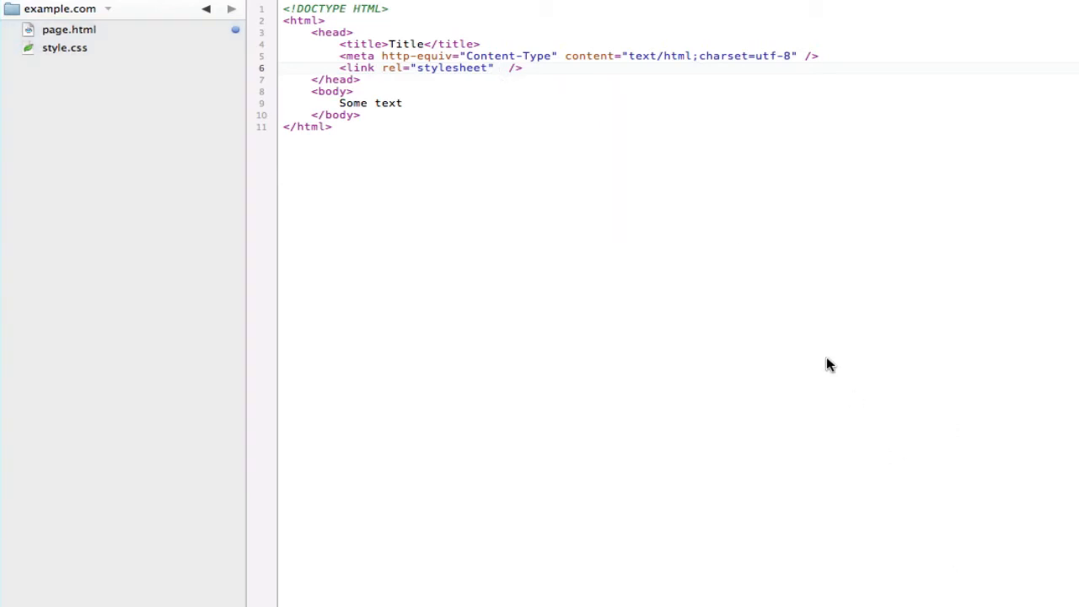
Give the link tag the attribute type="text/css"
text(typ)
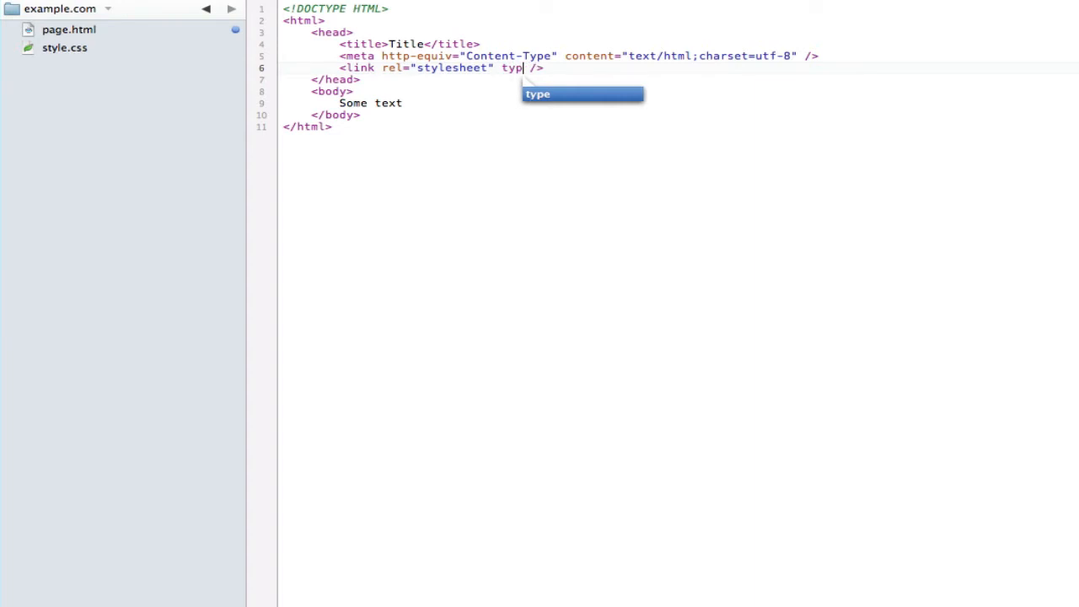
key(Tab)
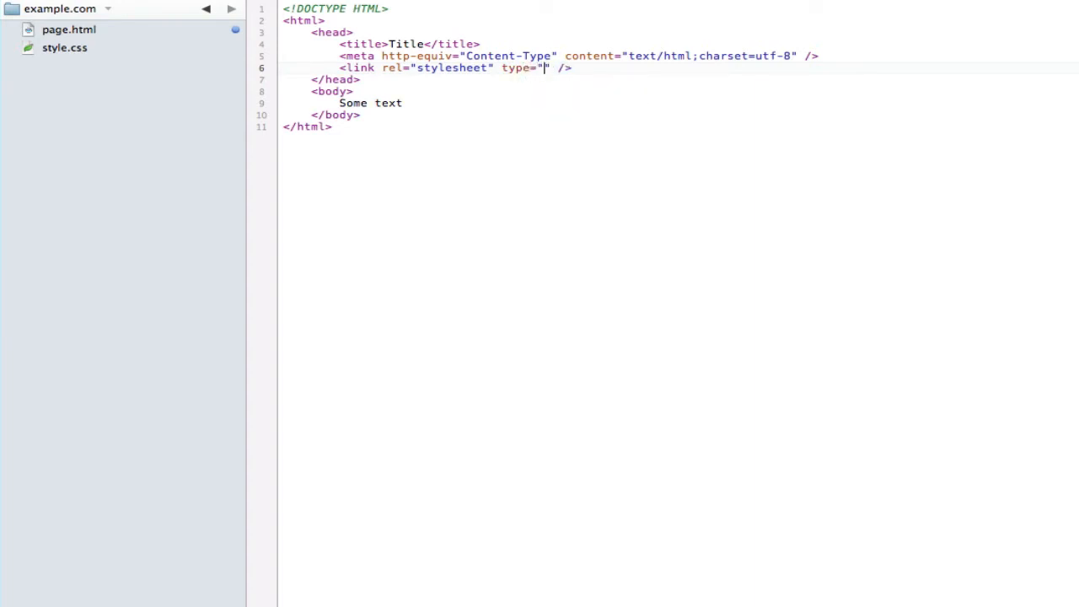
text(text/)
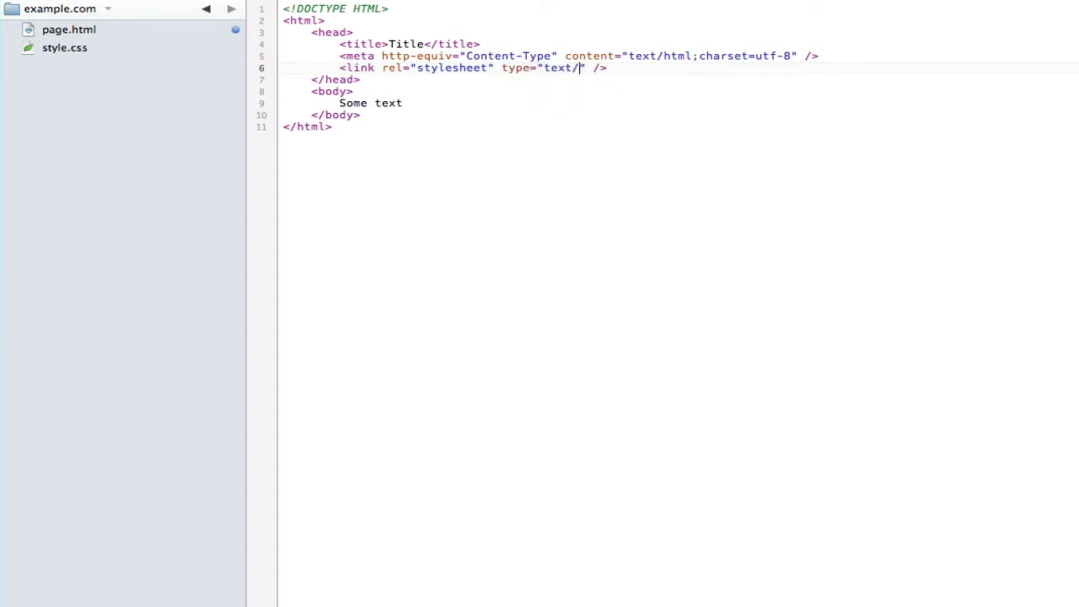
text(css")
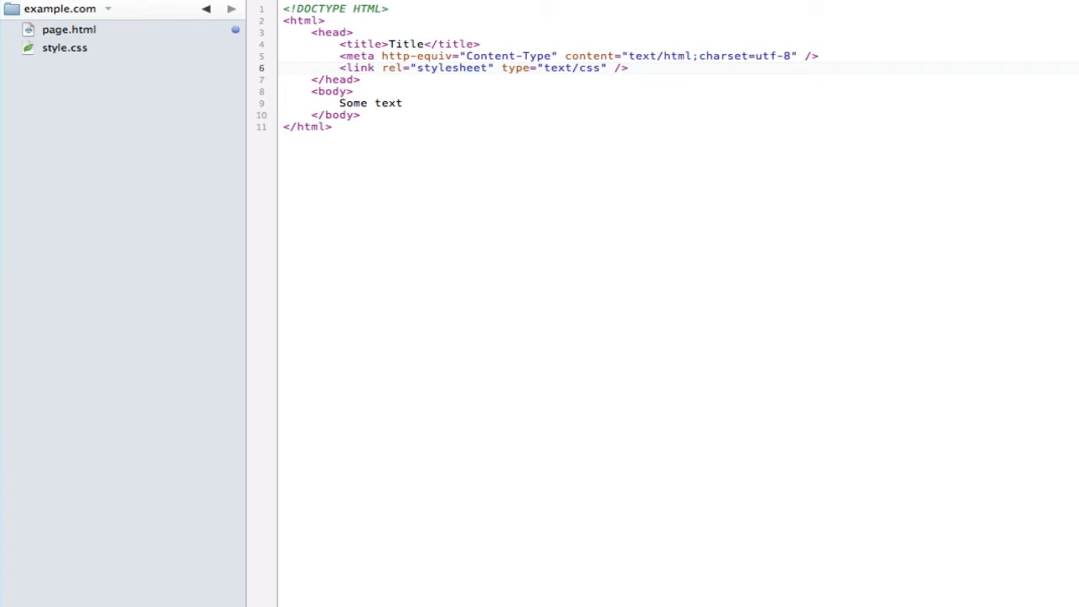
text(href="")
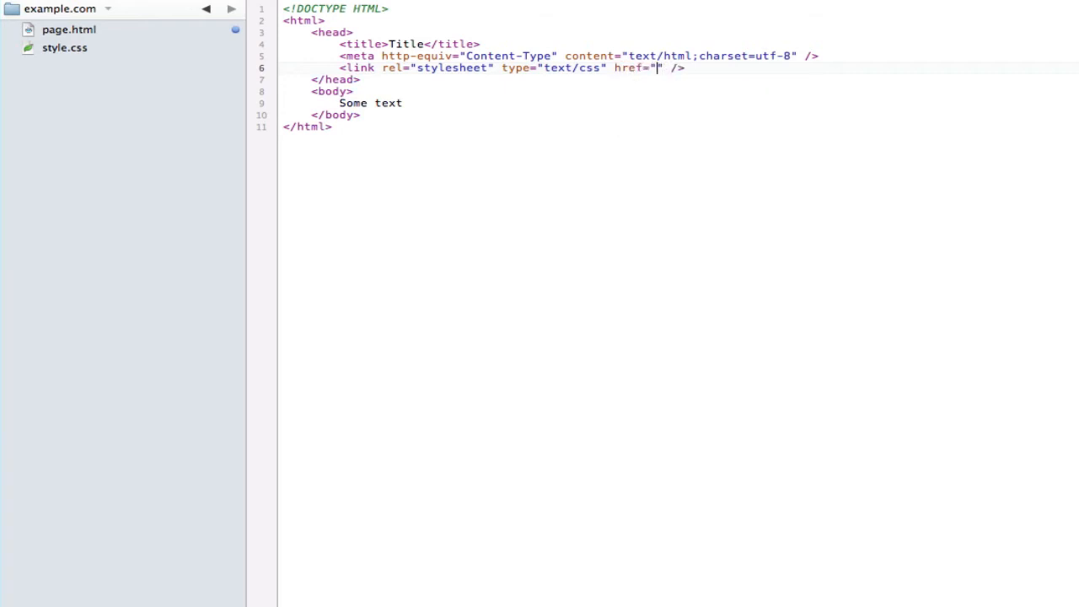
mouse_move(614, 179)
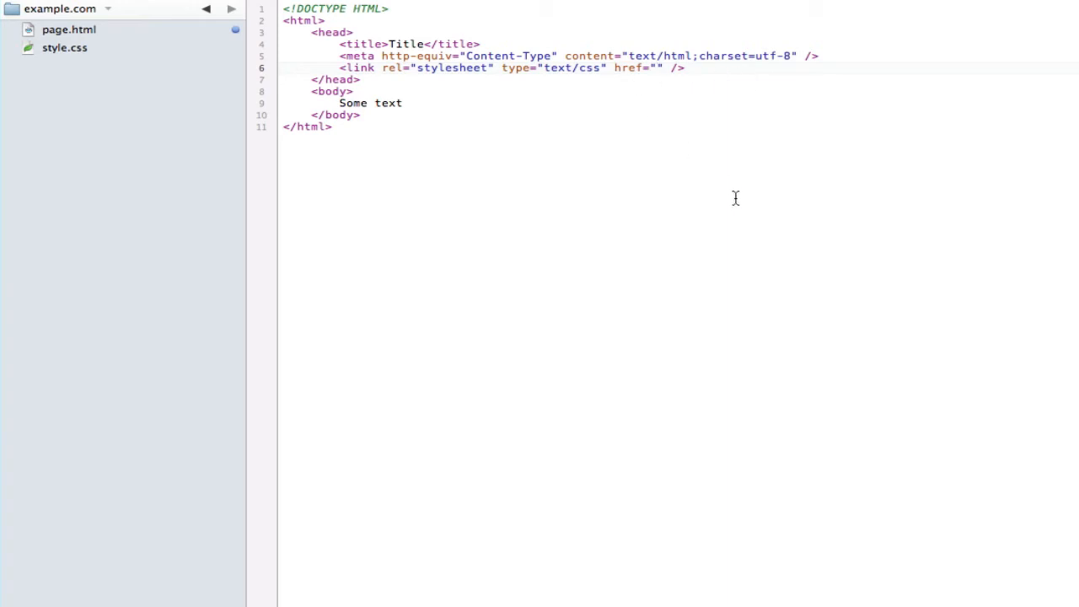
mouse_move(209, 124)
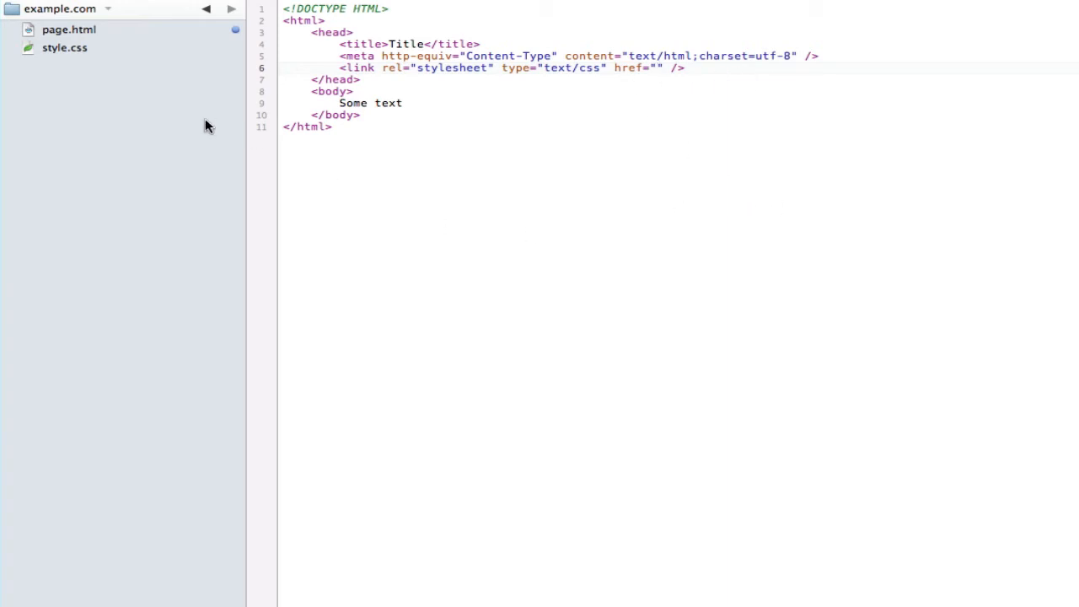
click(659, 67)
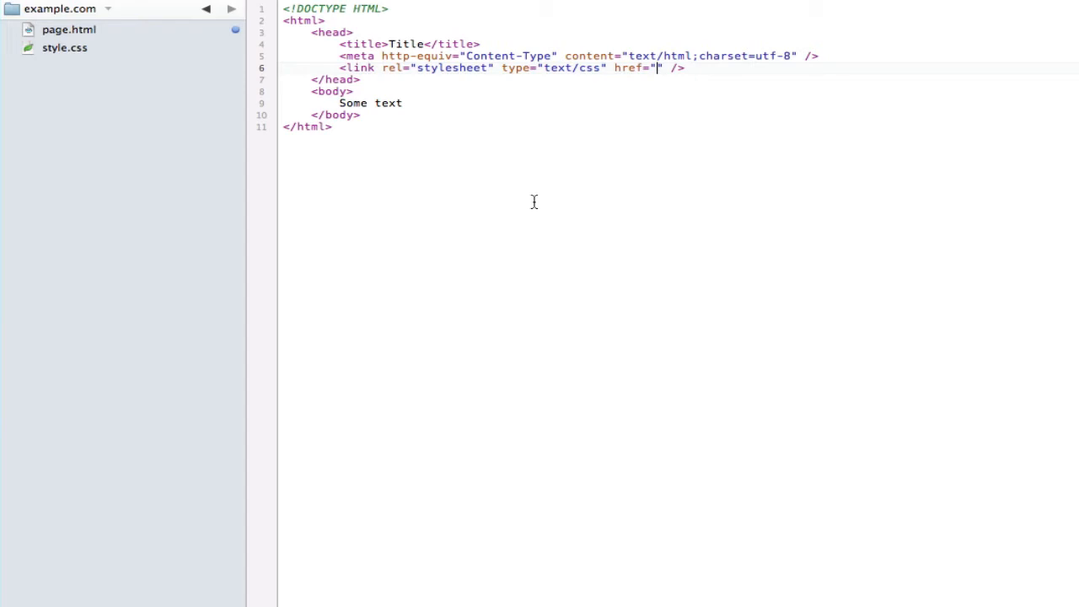
text(http://w)
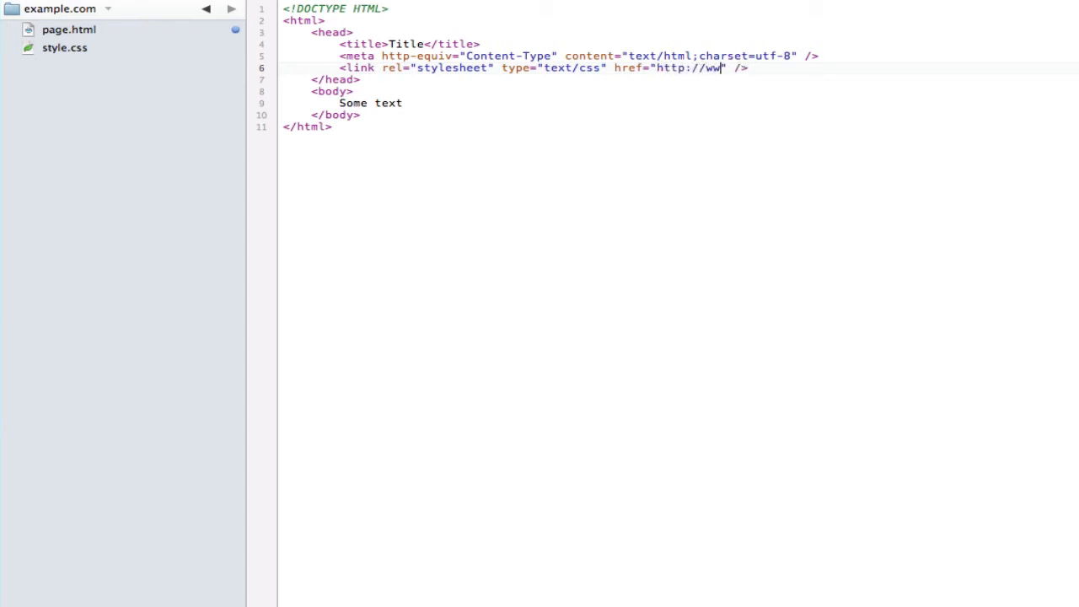
text(w.example.com/style.css)
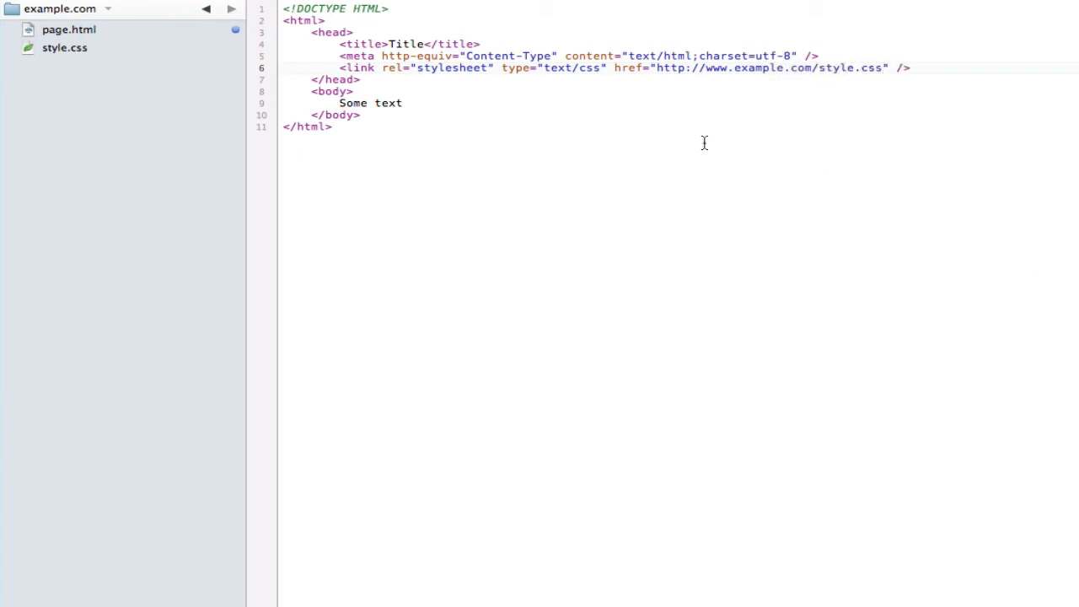
mouse_move(469, 124)
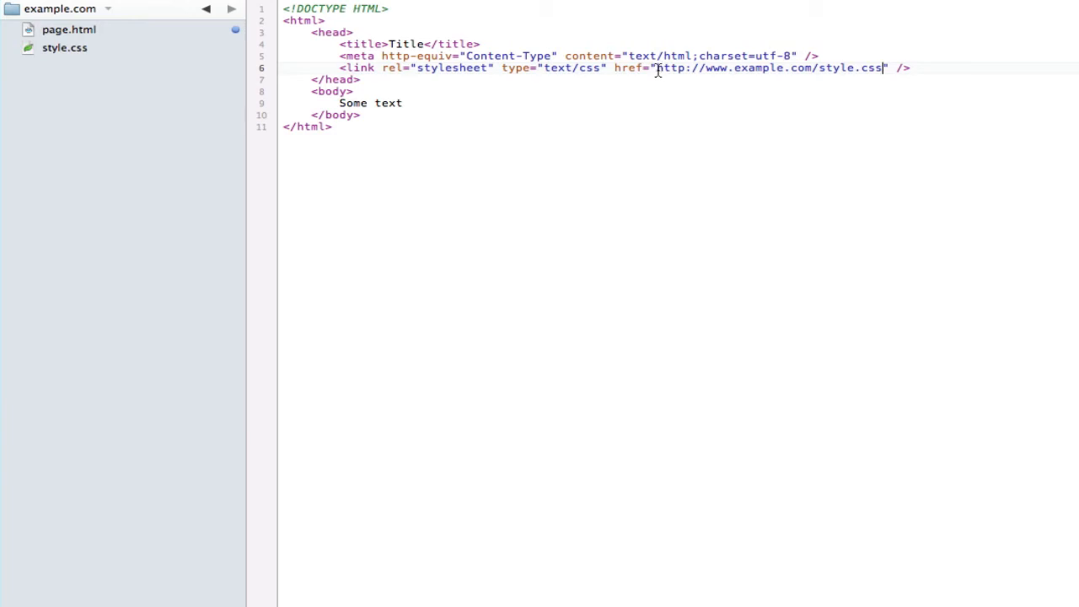
Remove the absolute URL, leaving the href value empty
drag(655, 68, 883, 67)
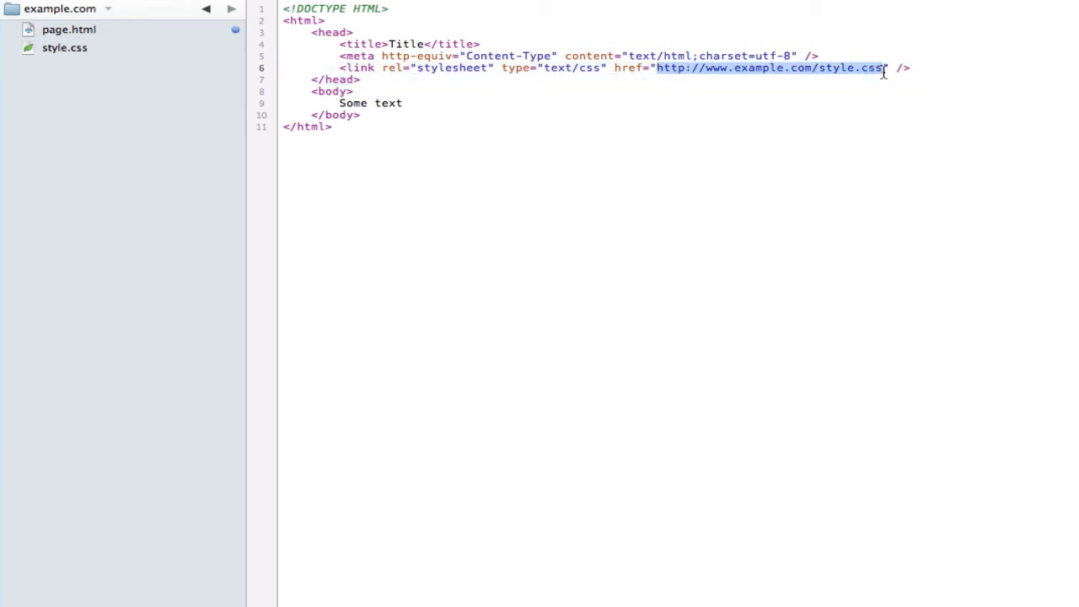
key(Delete)
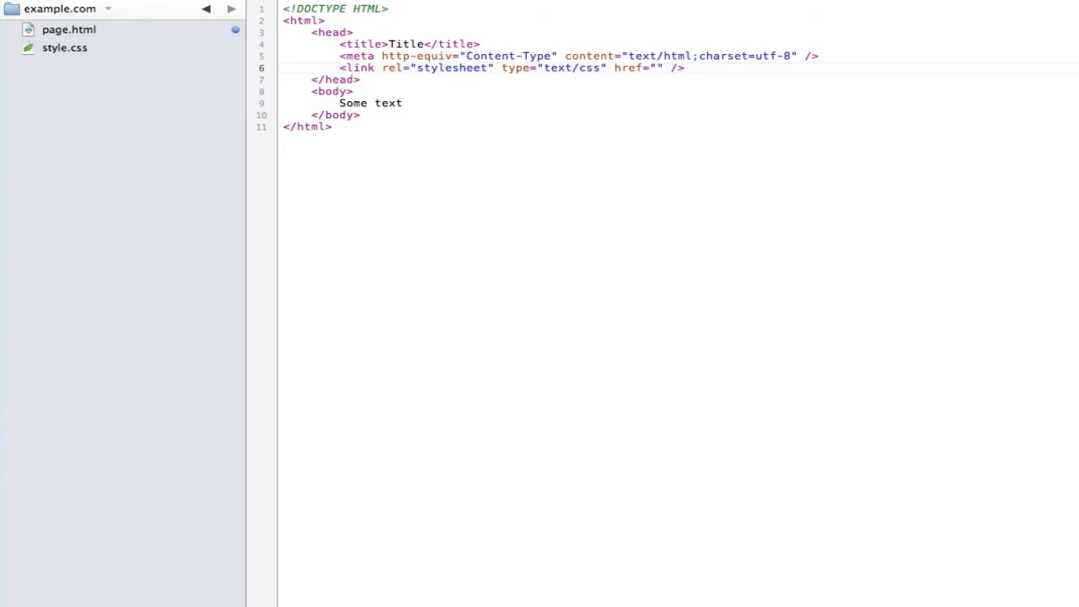
Set the href to the relative value style.css for the sibling file
click(657, 67)
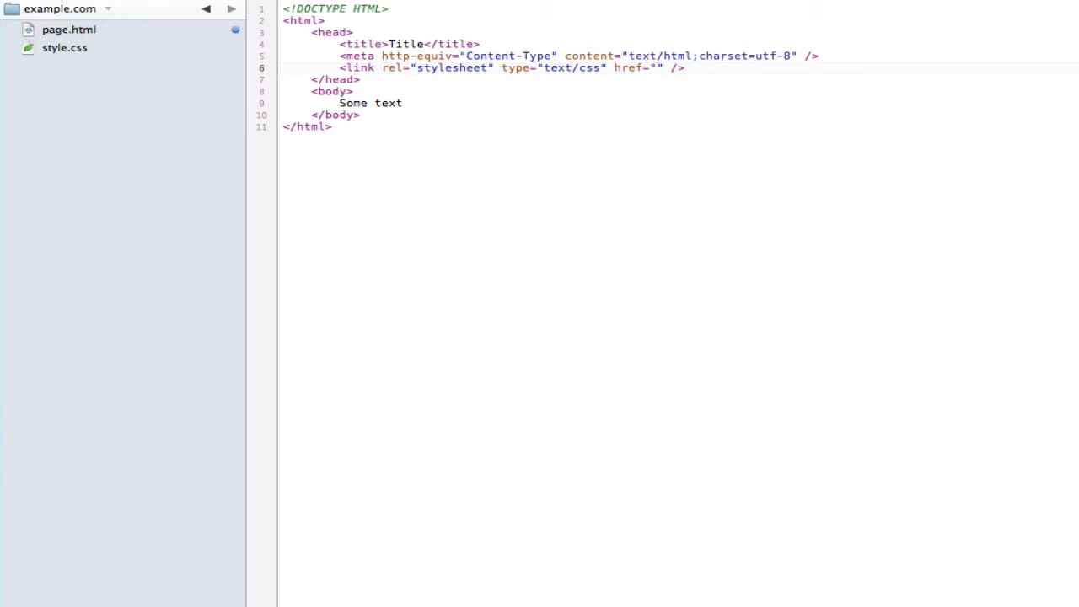
click(657, 67)
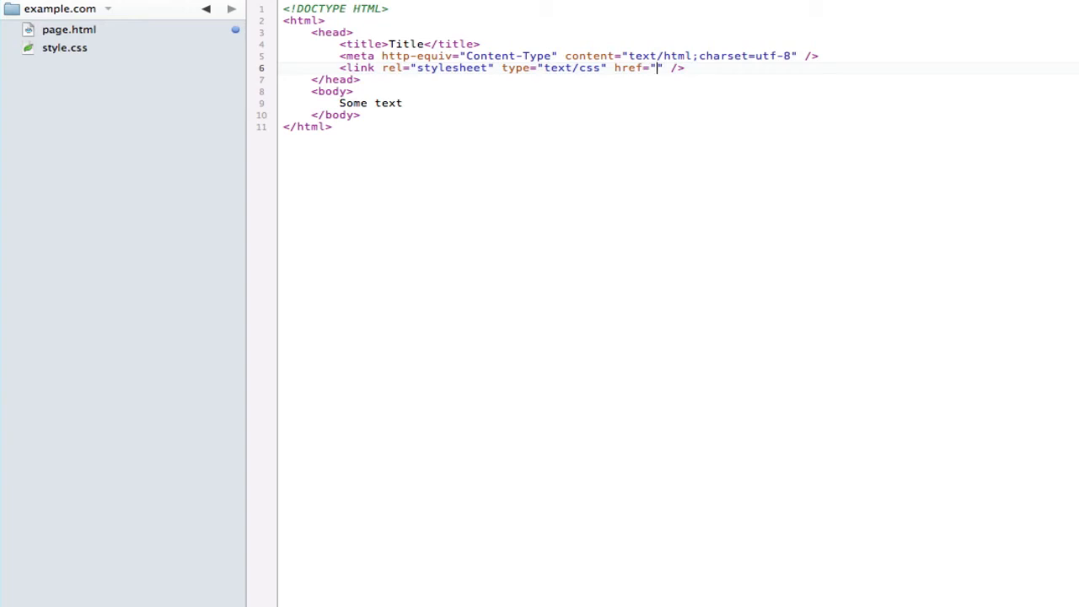
mouse_move(179, 30)
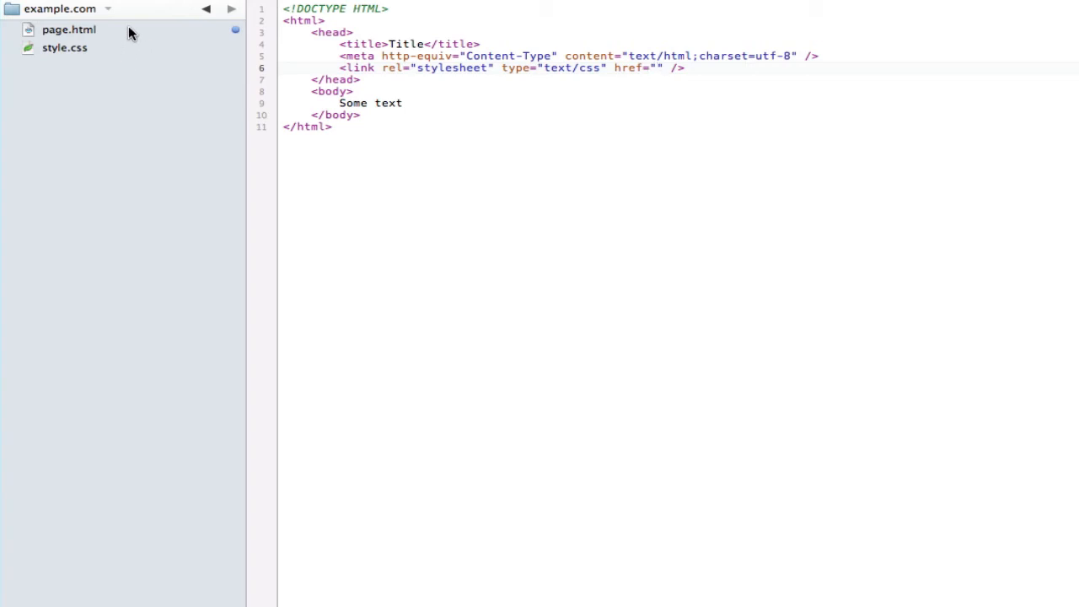
mouse_move(127, 51)
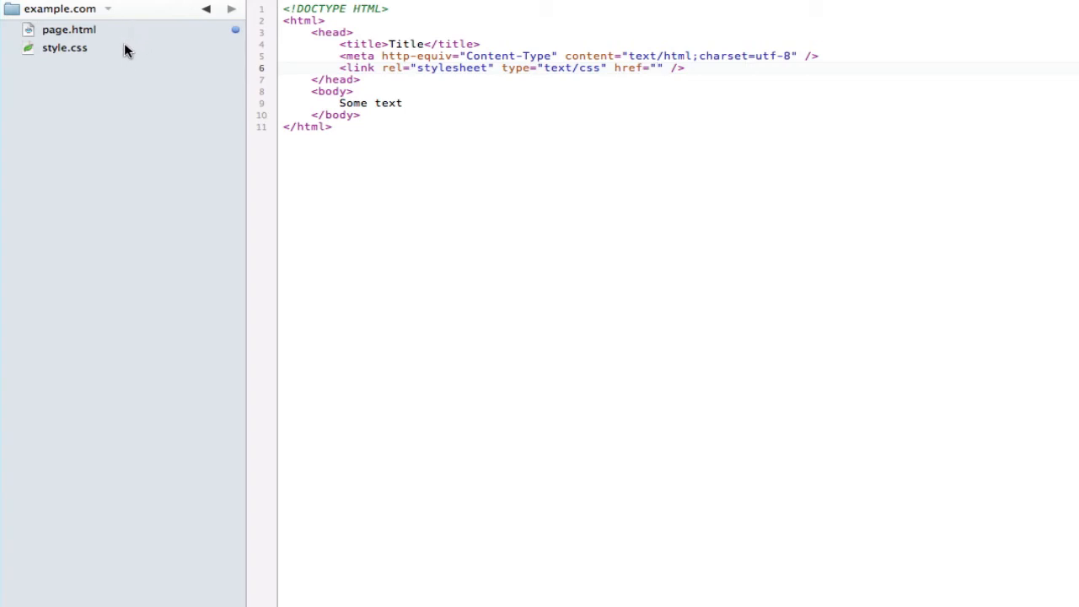
click(657, 68)
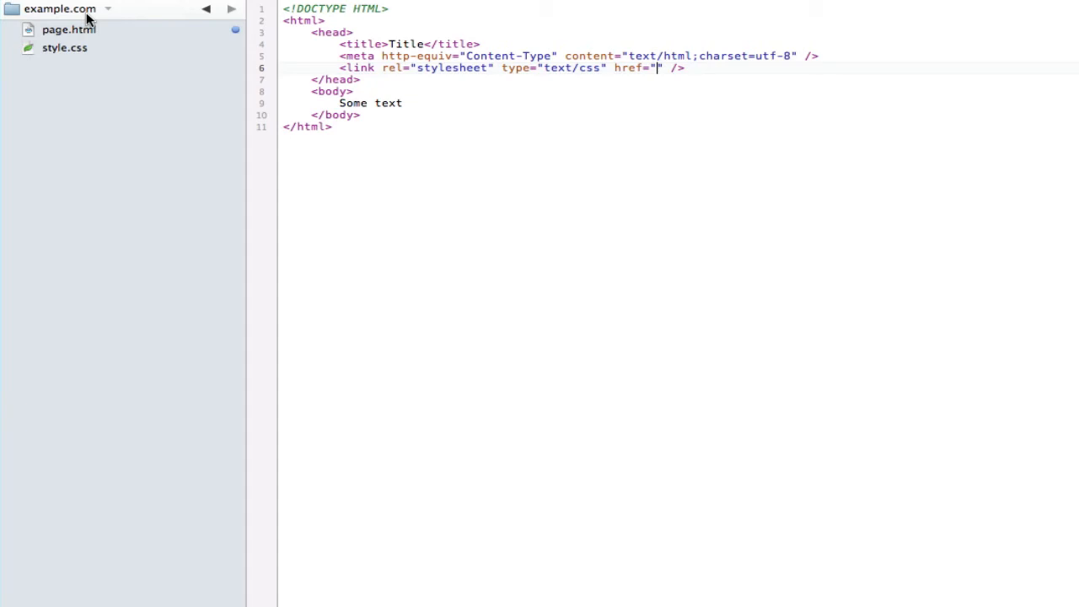
mouse_move(934, 20)
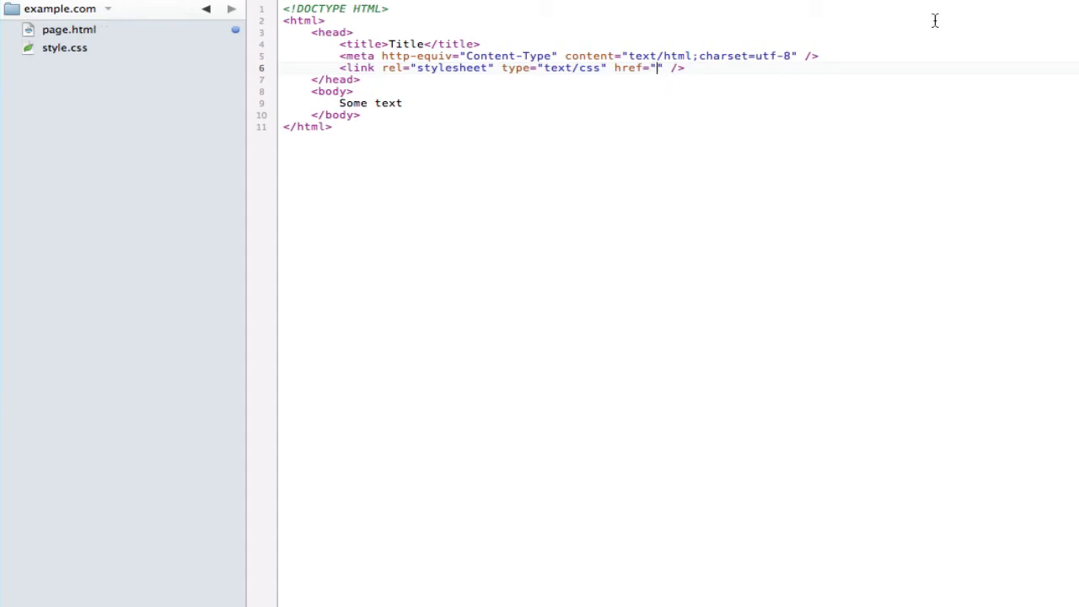
text(style.css)
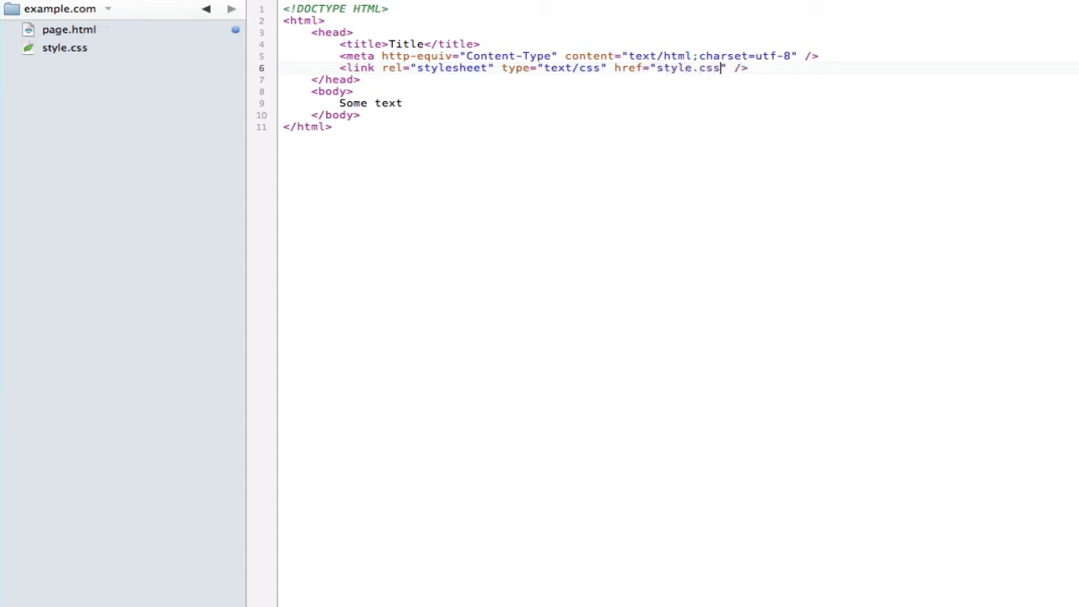
mouse_move(213, 131)
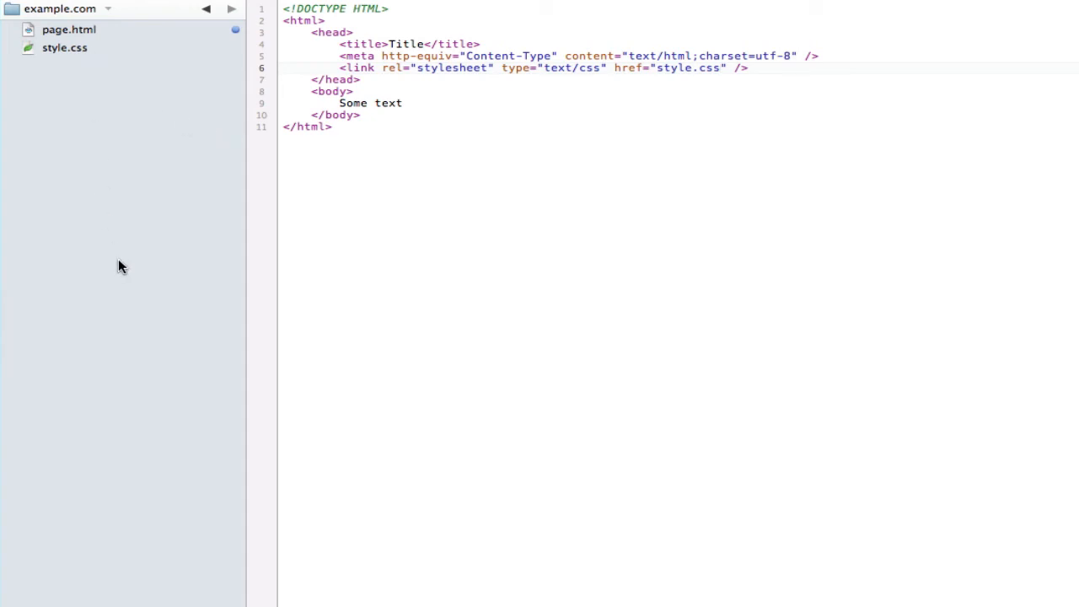
Create a css folder holding style.css and change the href to css/style.css
right_click(121, 267)
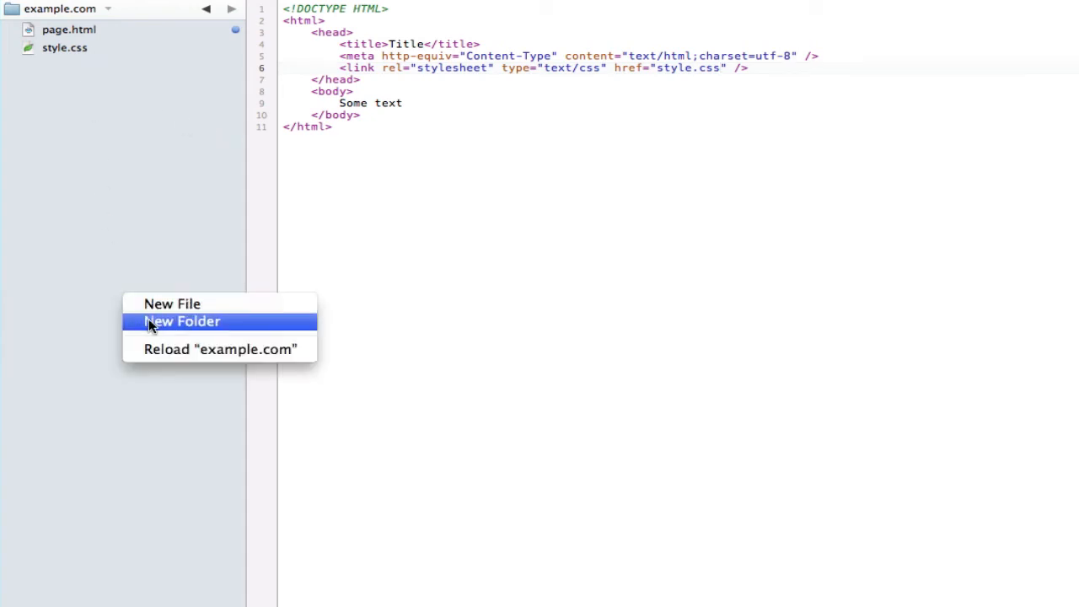
click(182, 321)
text(css)
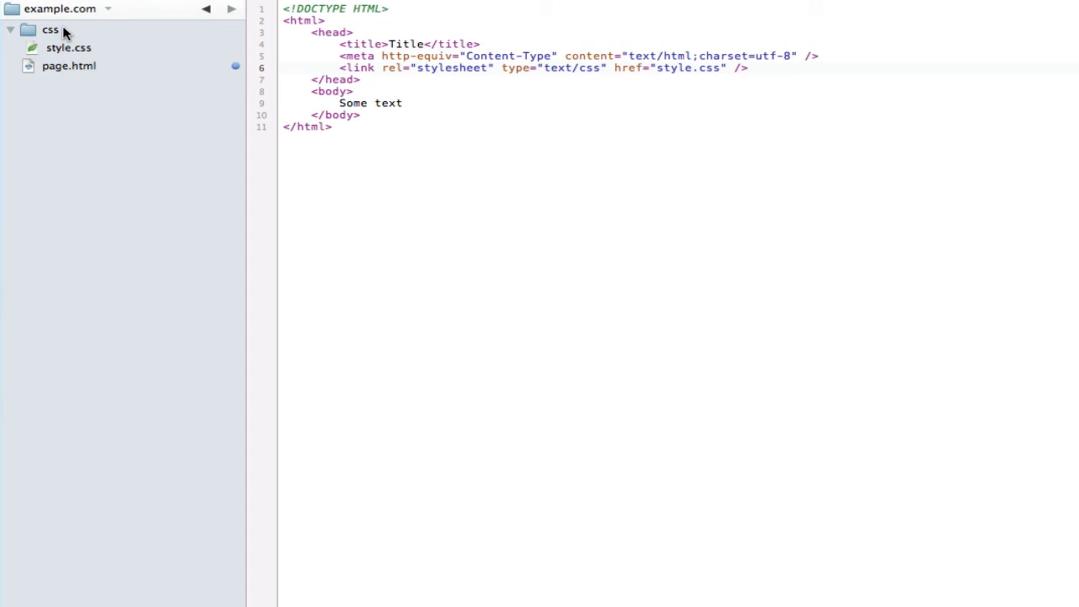
click(10, 30)
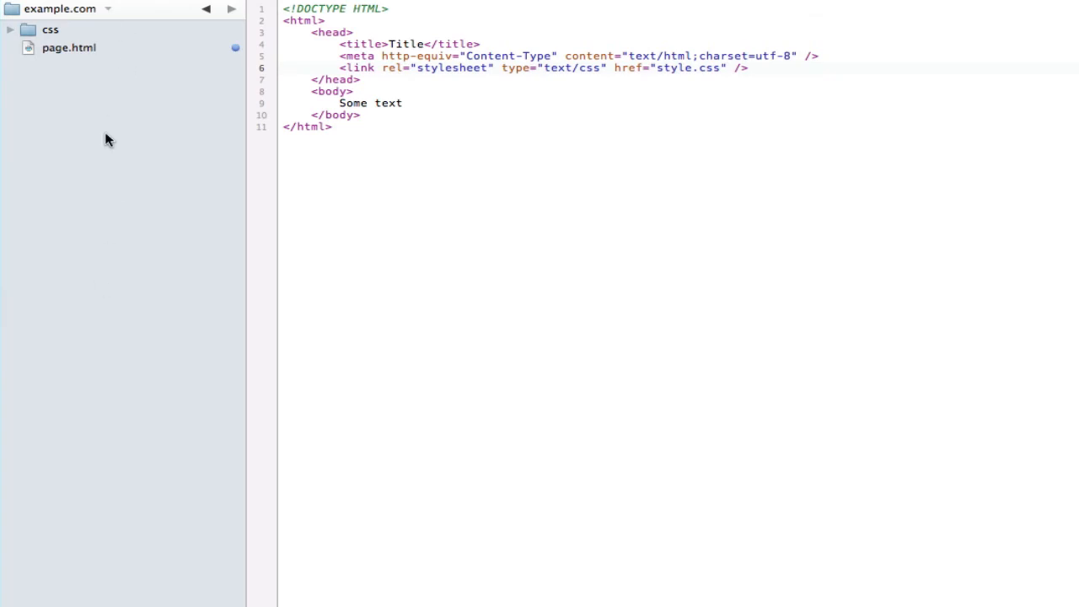
mouse_move(57, 30)
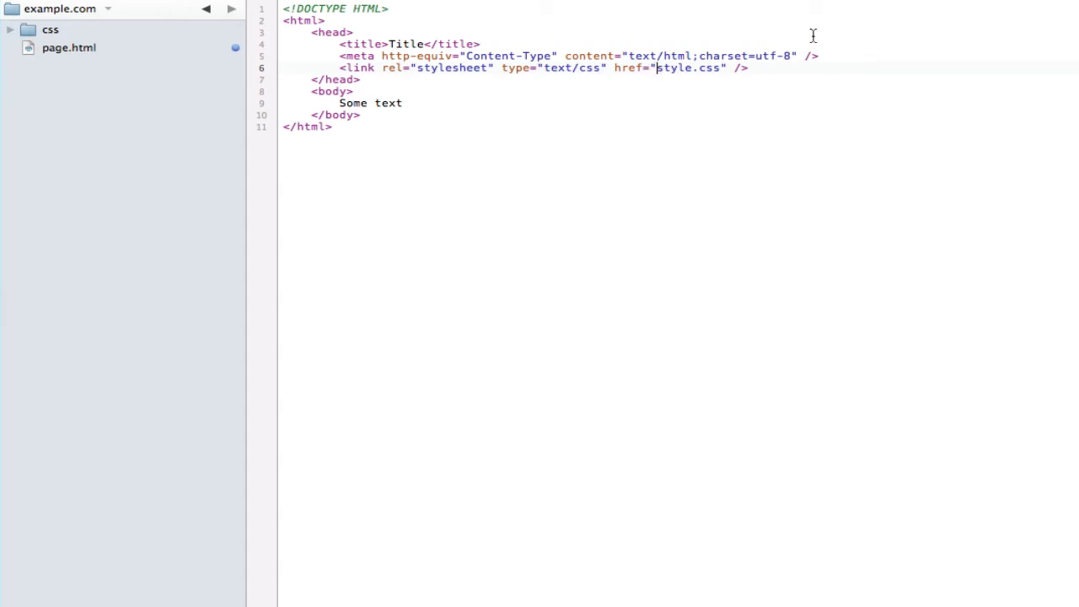
text(css/)
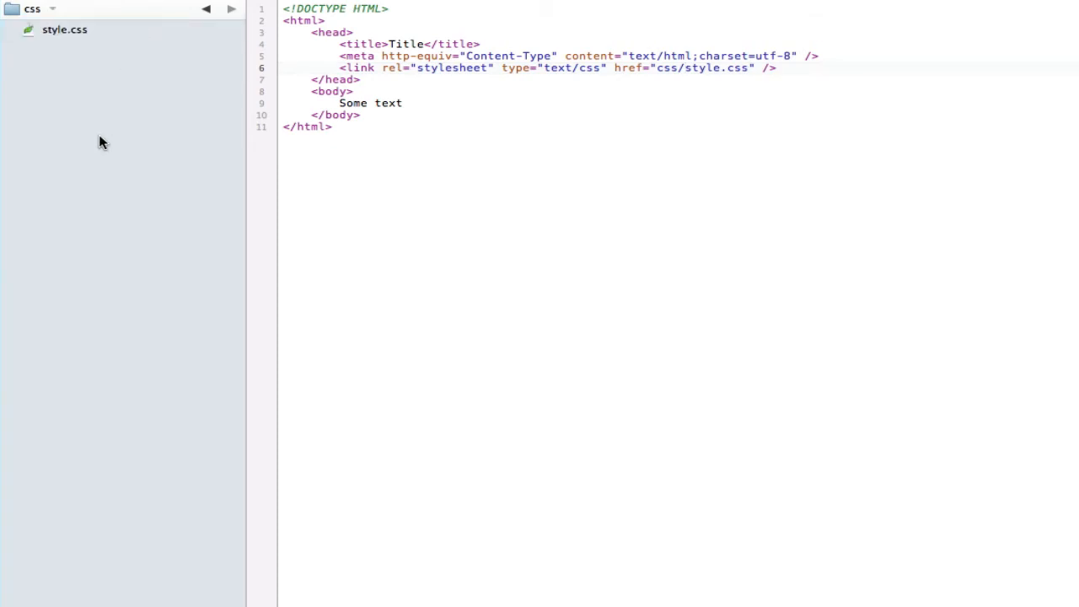
mouse_move(68, 111)
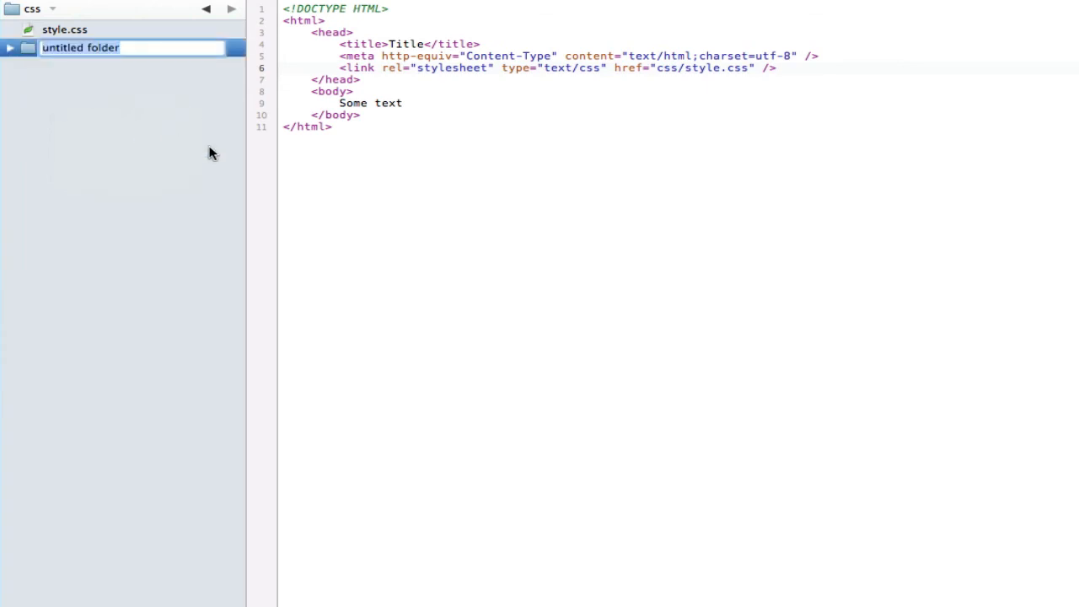
Nest style.css in a main folder inside css and make the href css/main/style.css
text(sma)
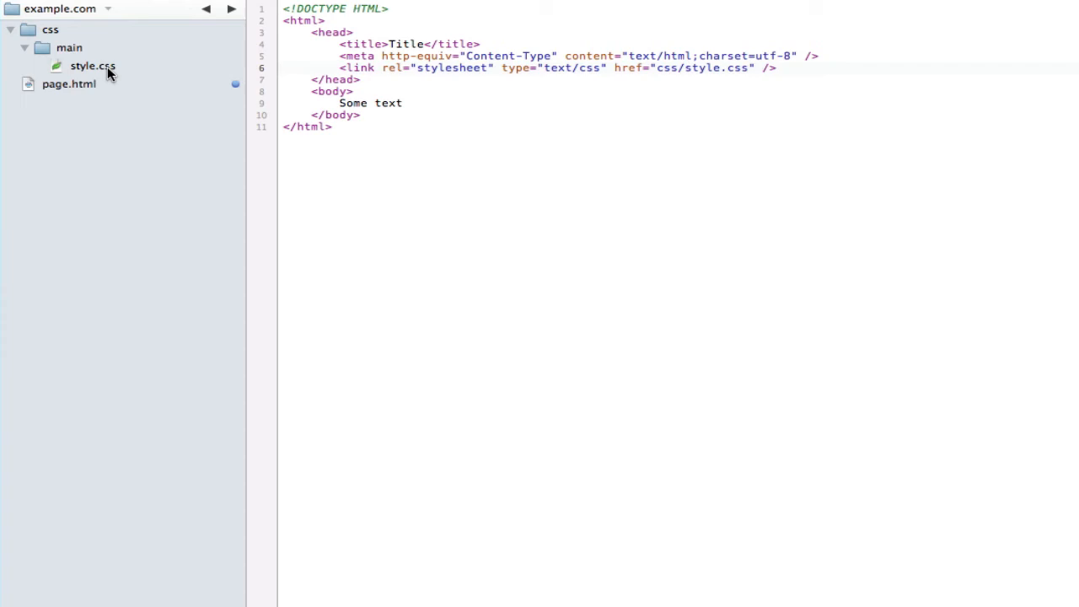
mouse_move(63, 112)
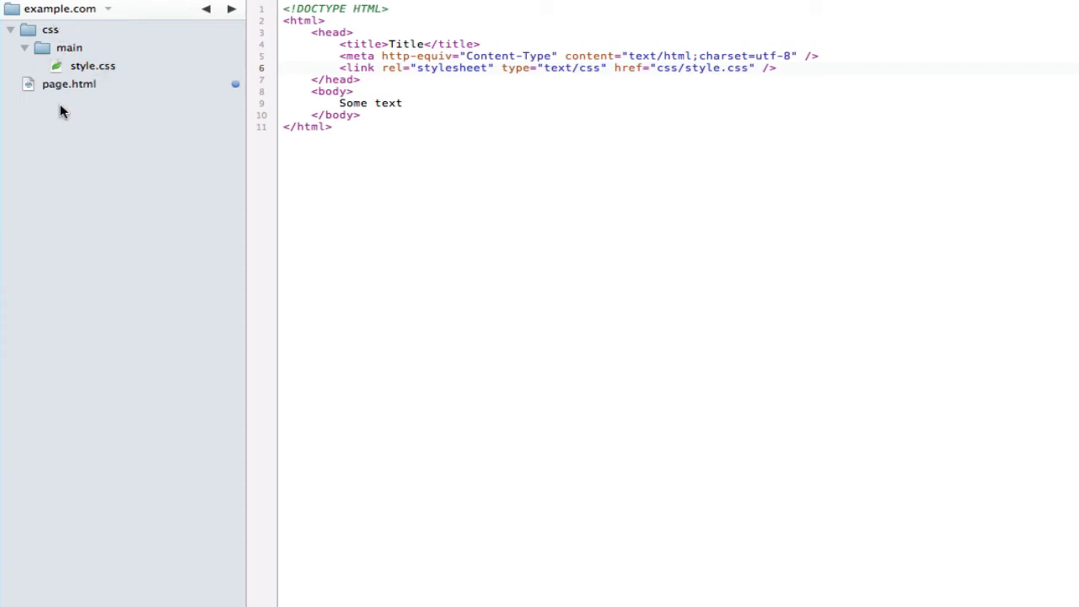
mouse_move(68, 111)
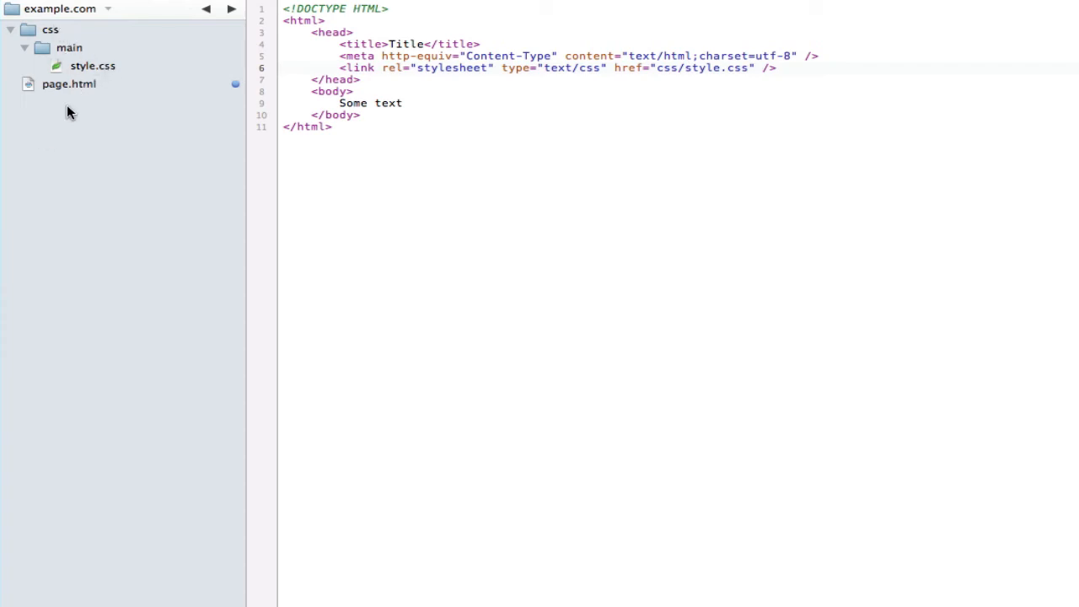
click(50, 30)
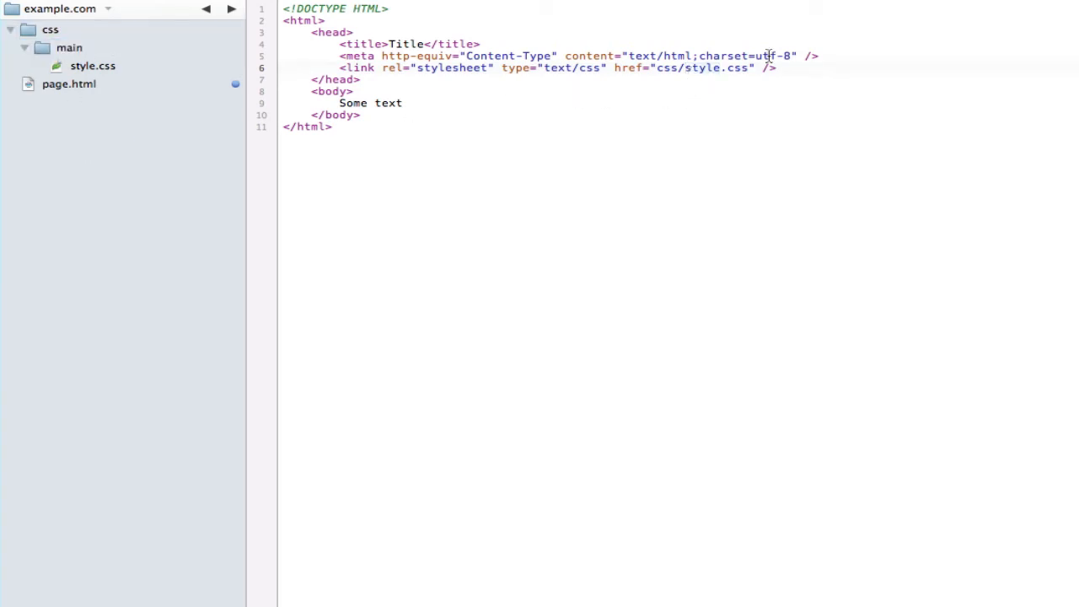
text(main/)
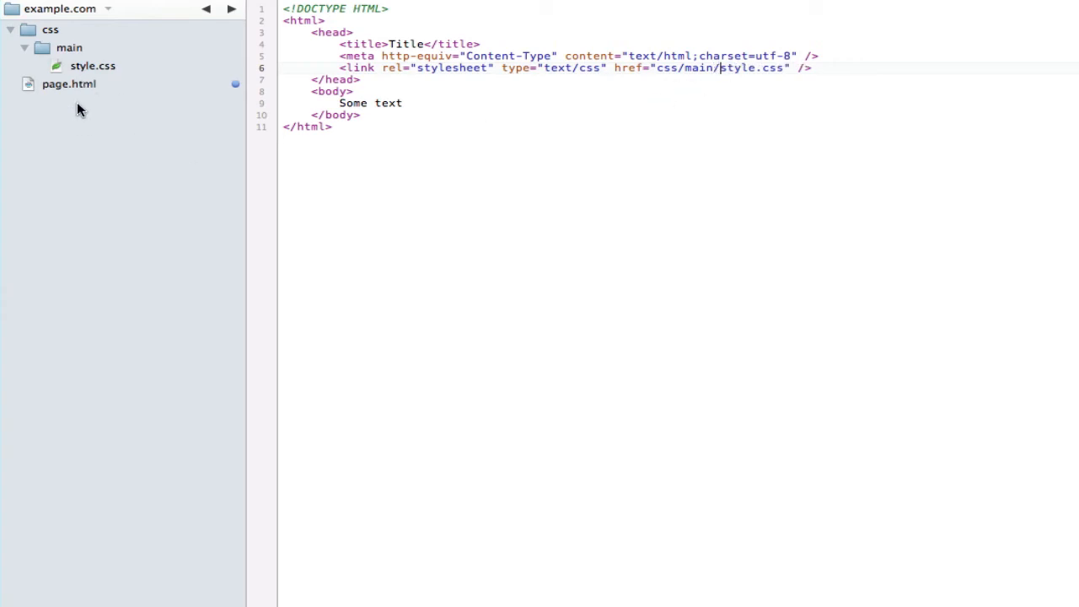
mouse_move(132, 91)
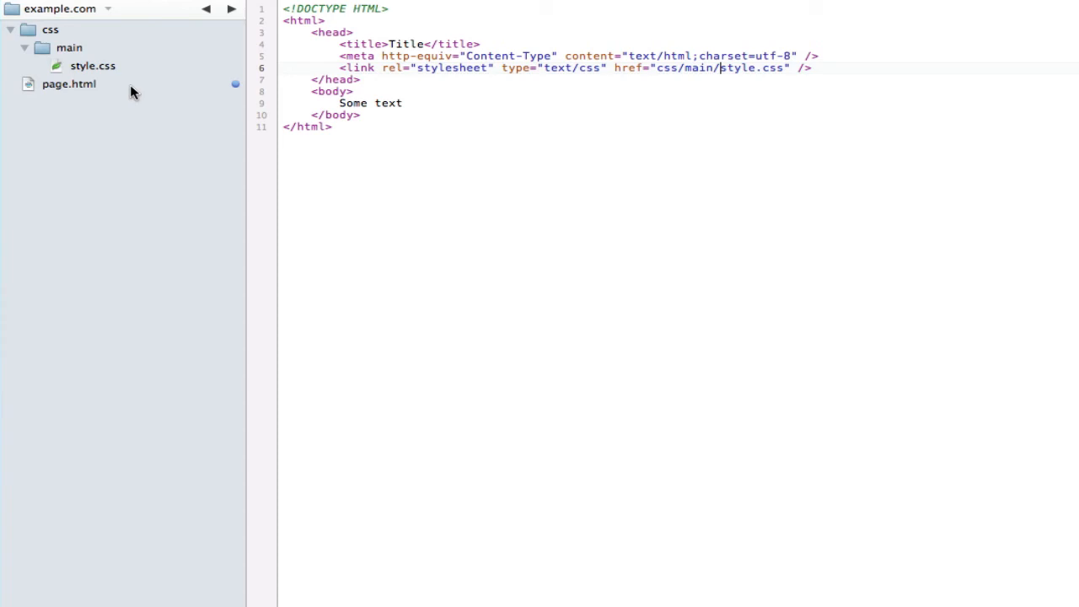
mouse_move(150, 92)
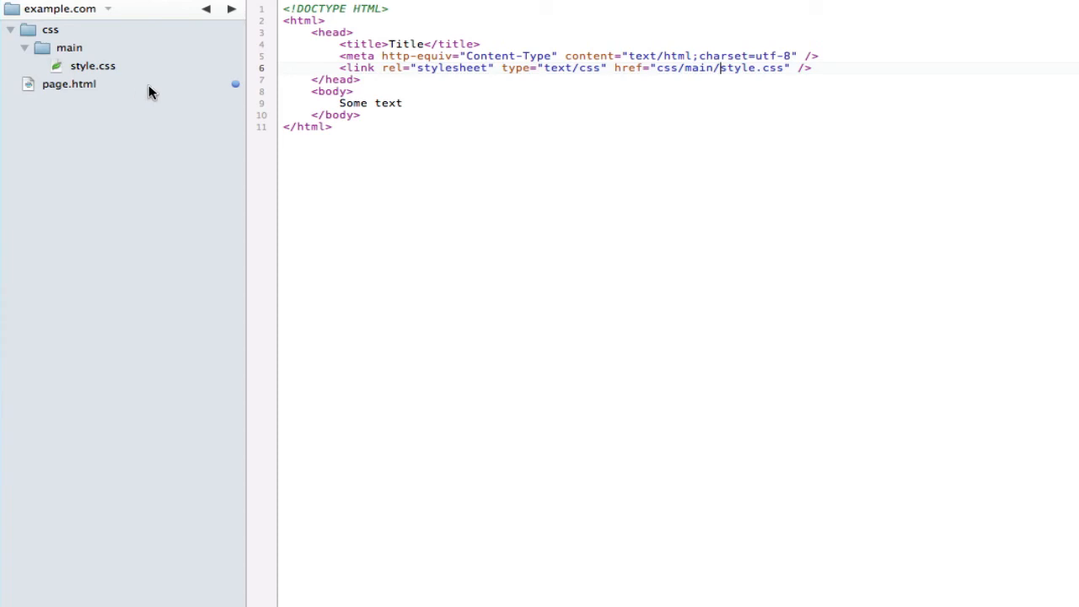
mouse_move(118, 91)
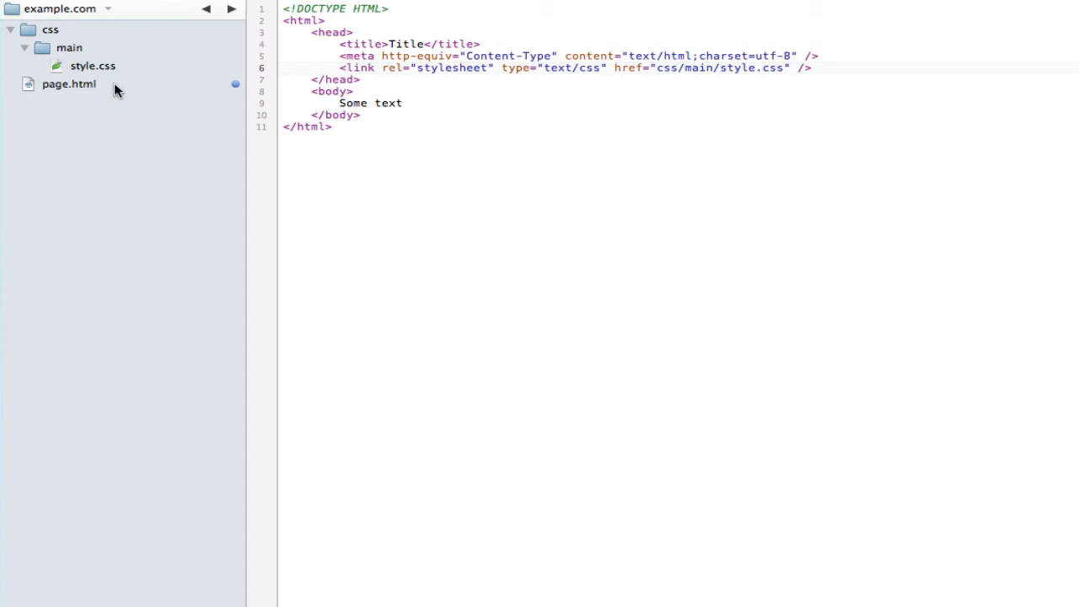
click(69, 84)
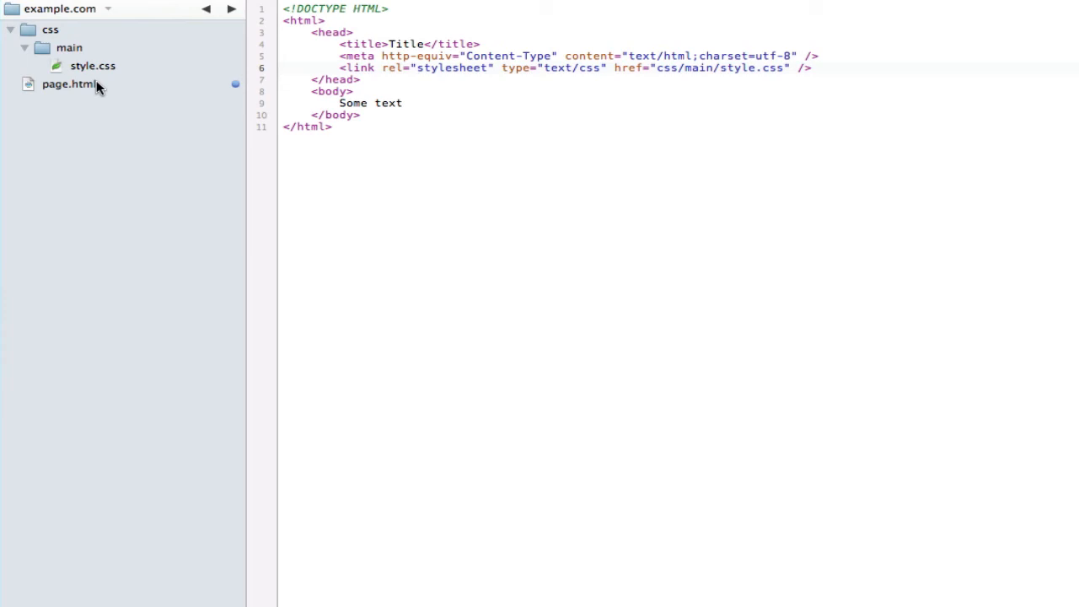
Delete the css folder and create style.css at the site root
click(69, 47)
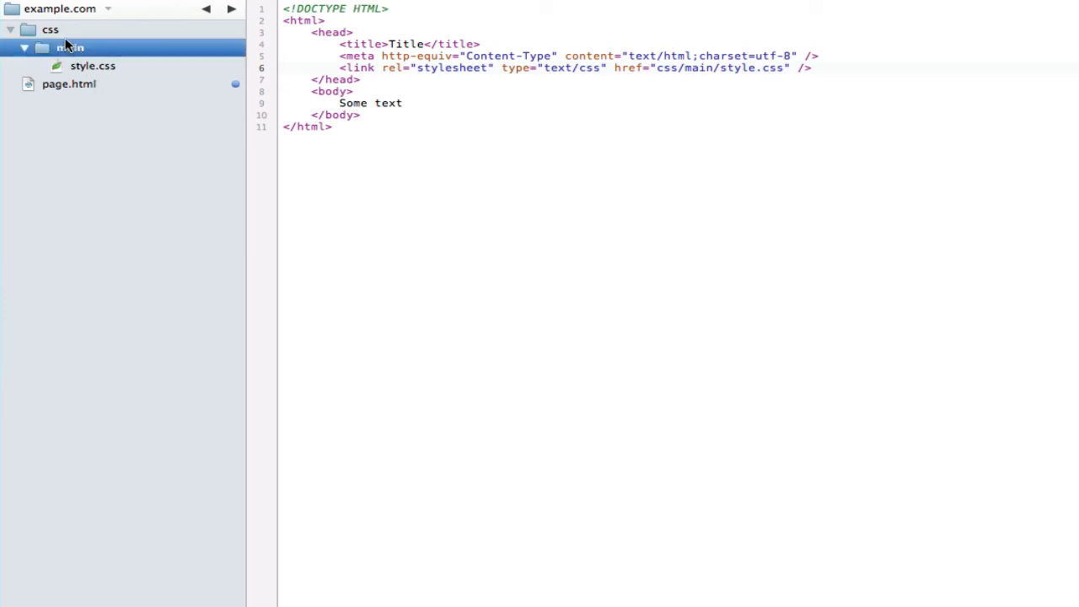
click(51, 30)
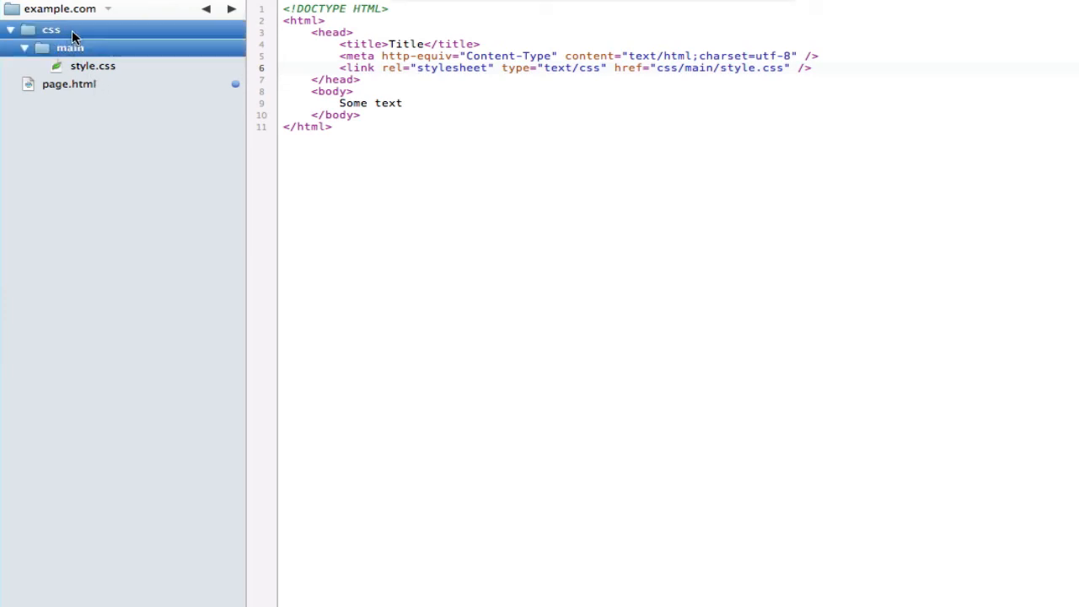
click(51, 31)
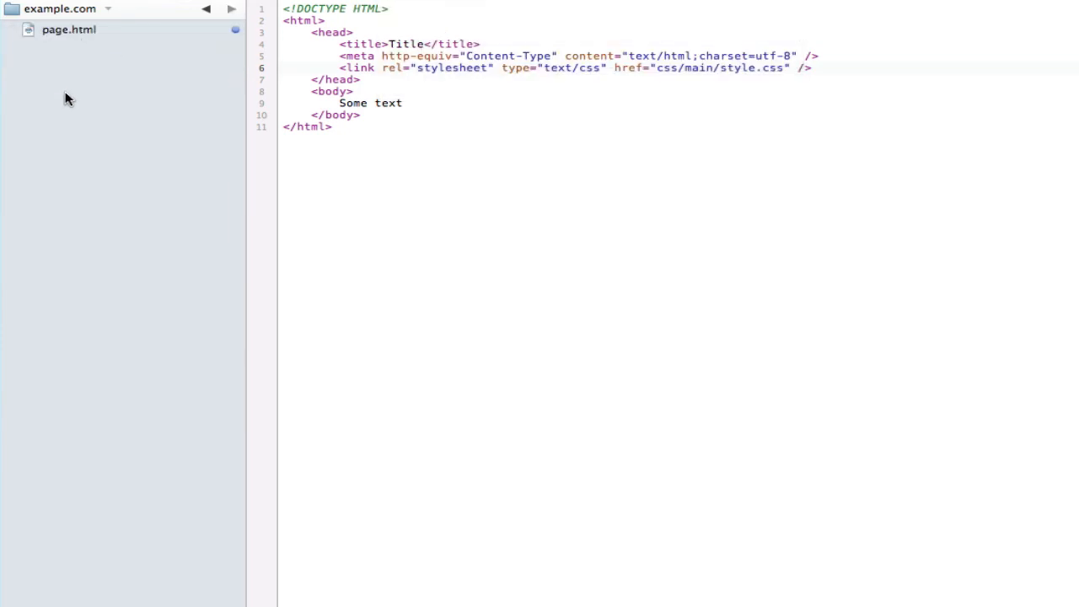
text(s)
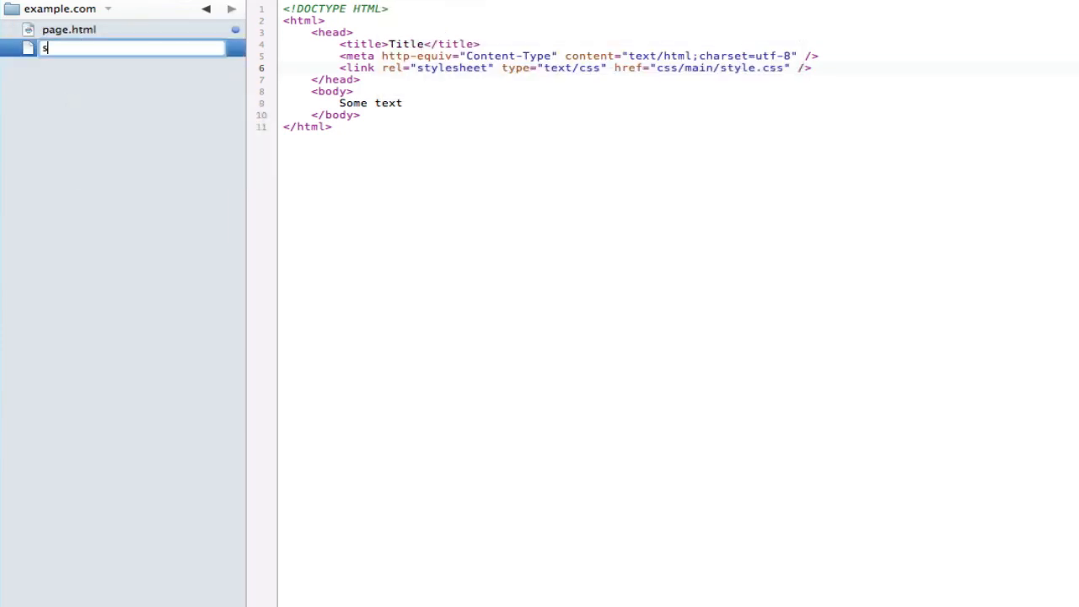
text(tyle.css)
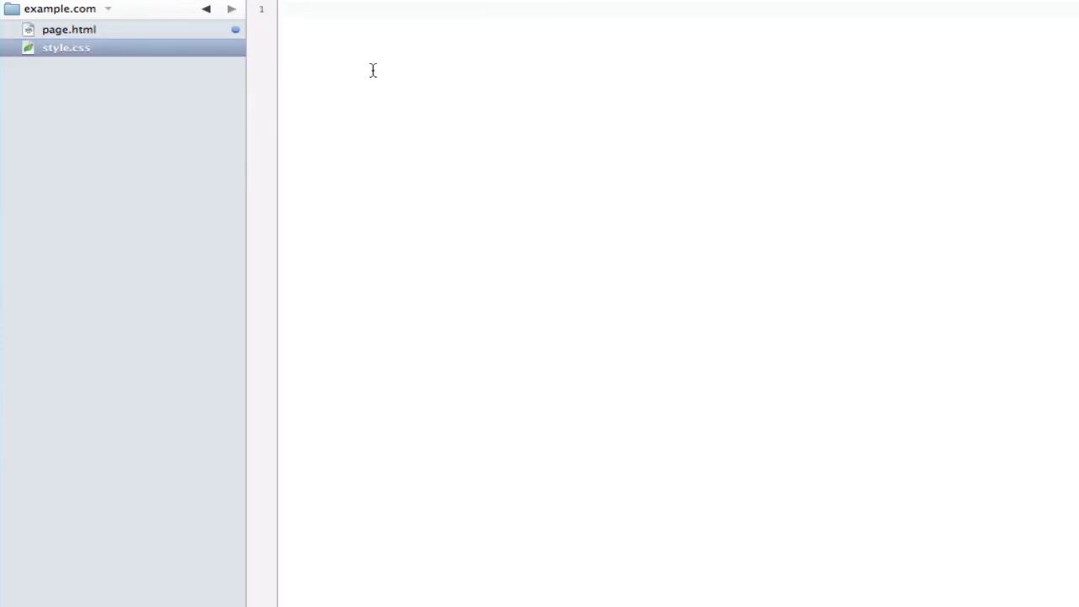
Create an html folder and move page.html into it
click(69, 30)
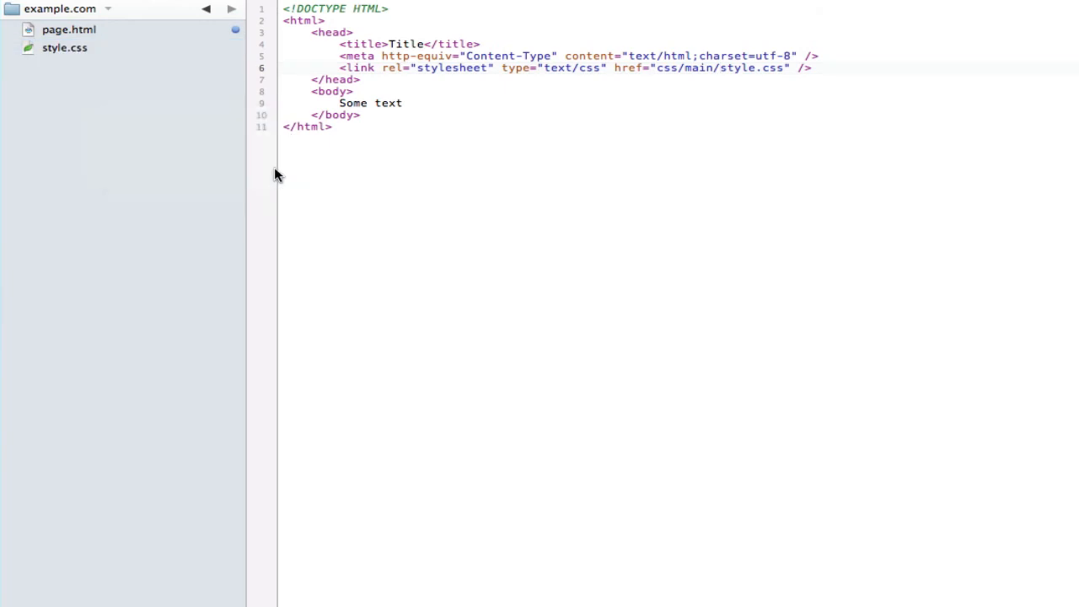
text(html)
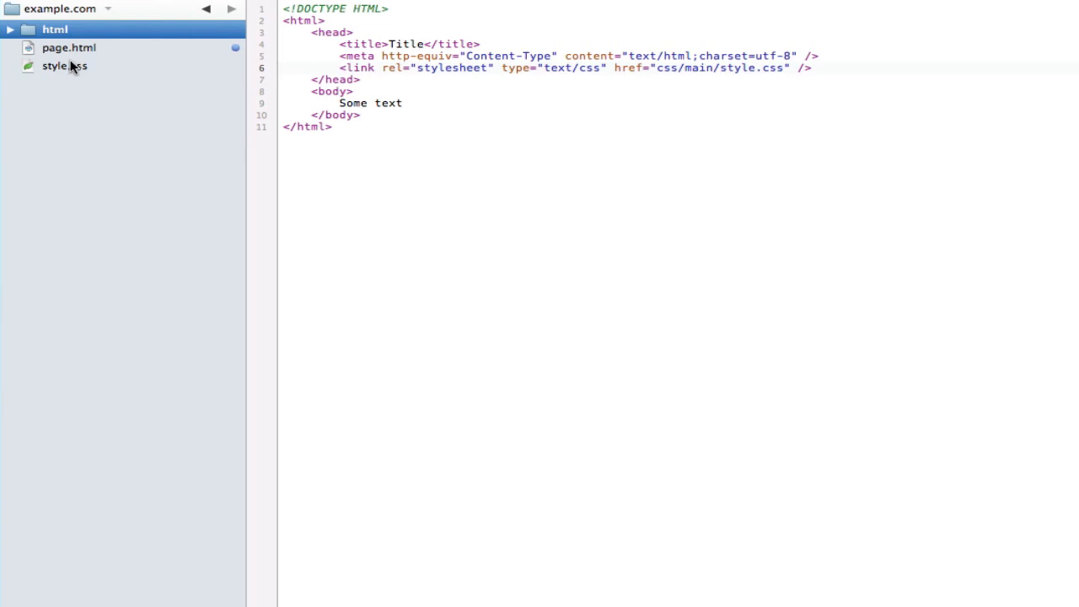
click(54, 30)
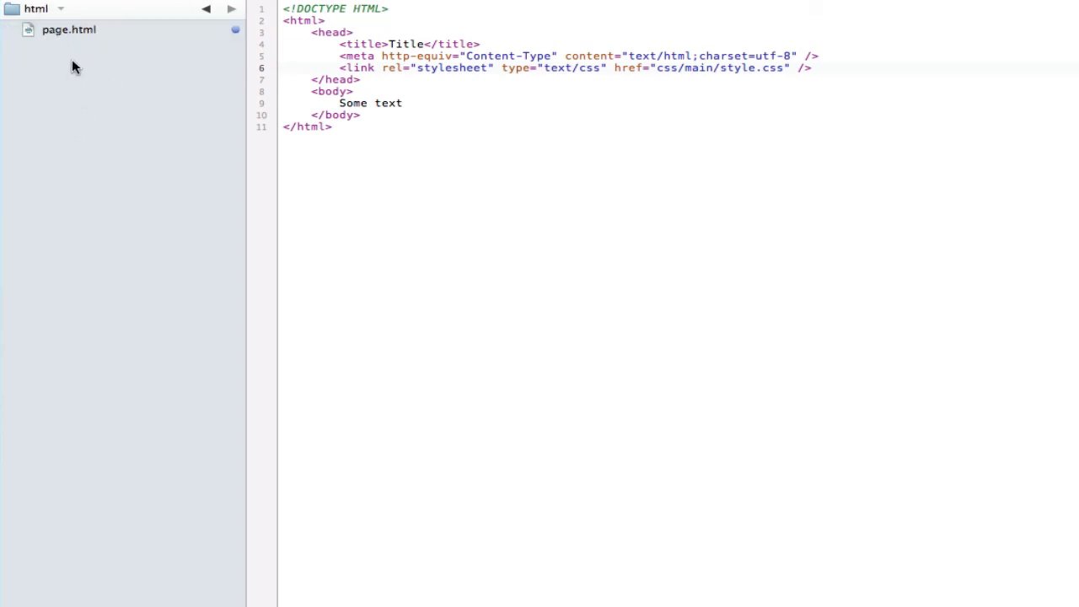
mouse_move(170, 252)
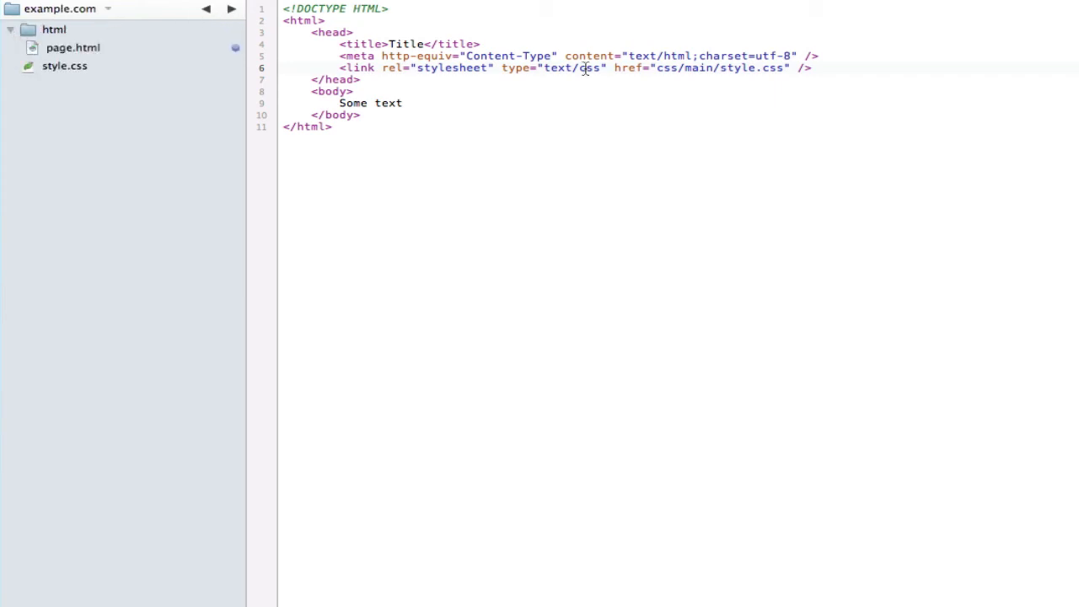
Replace css/main/ with ../ so the href reads ../style.css
drag(655, 67, 721, 67)
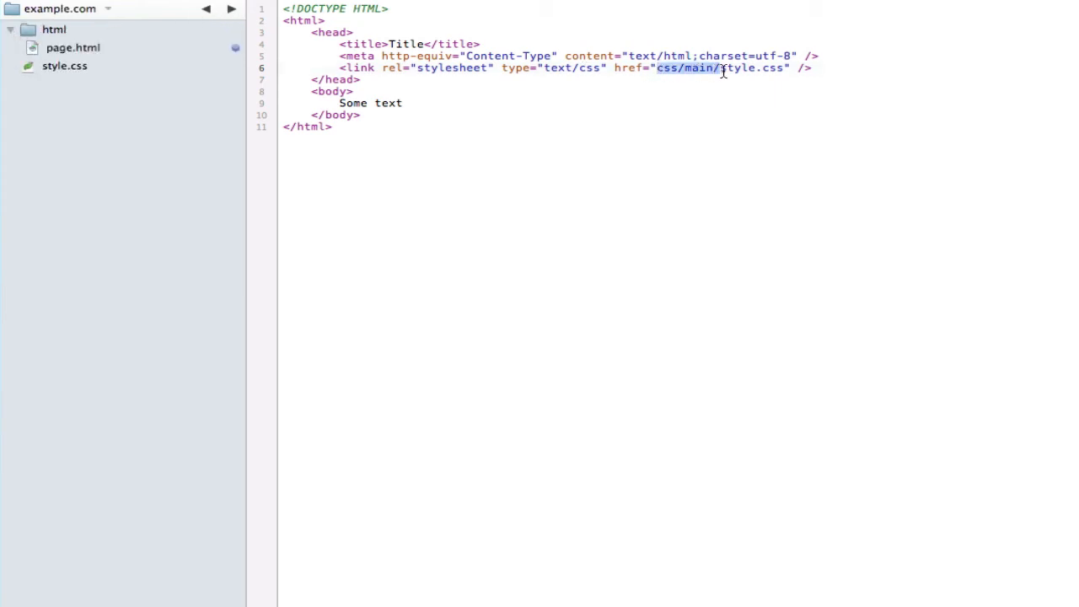
text(../)
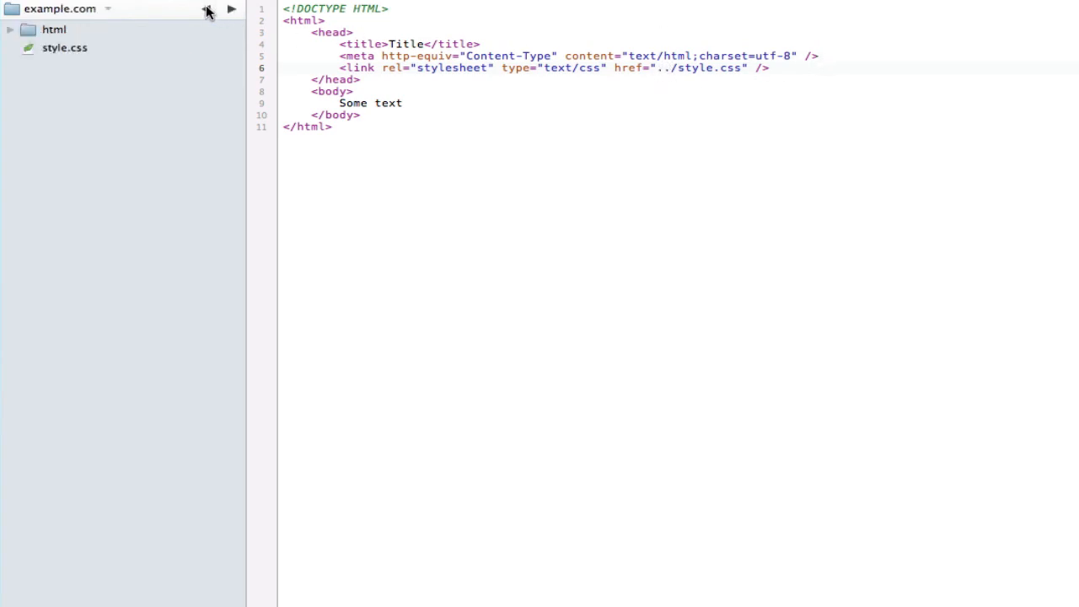
click(64, 48)
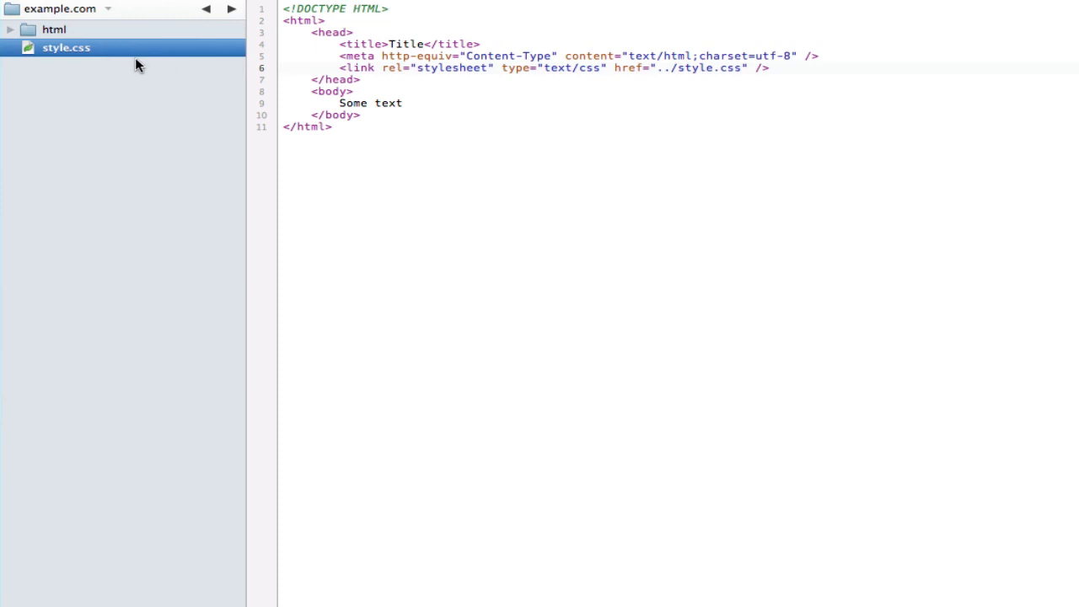
mouse_move(125, 91)
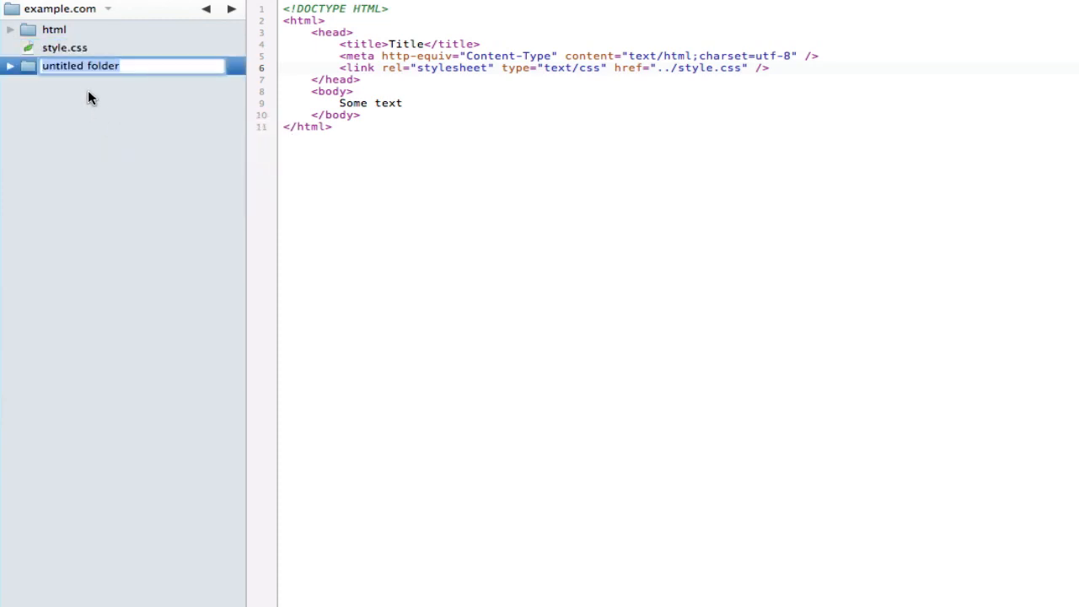
Move style.css into a new style folder and make the href ../style/style.css
text(style)
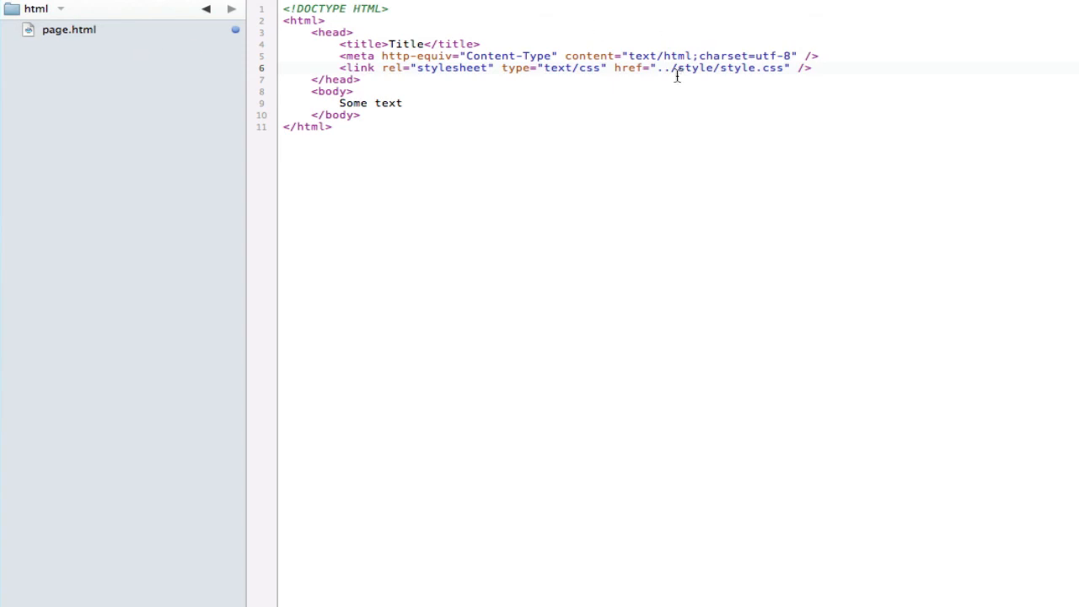
mouse_move(335, 21)
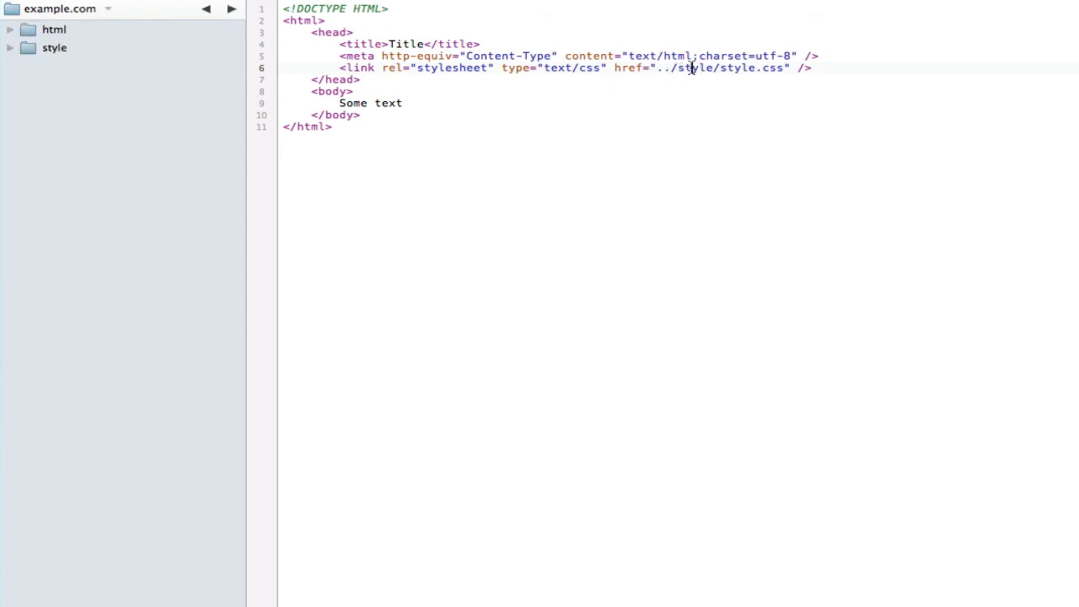
double_click(695, 67)
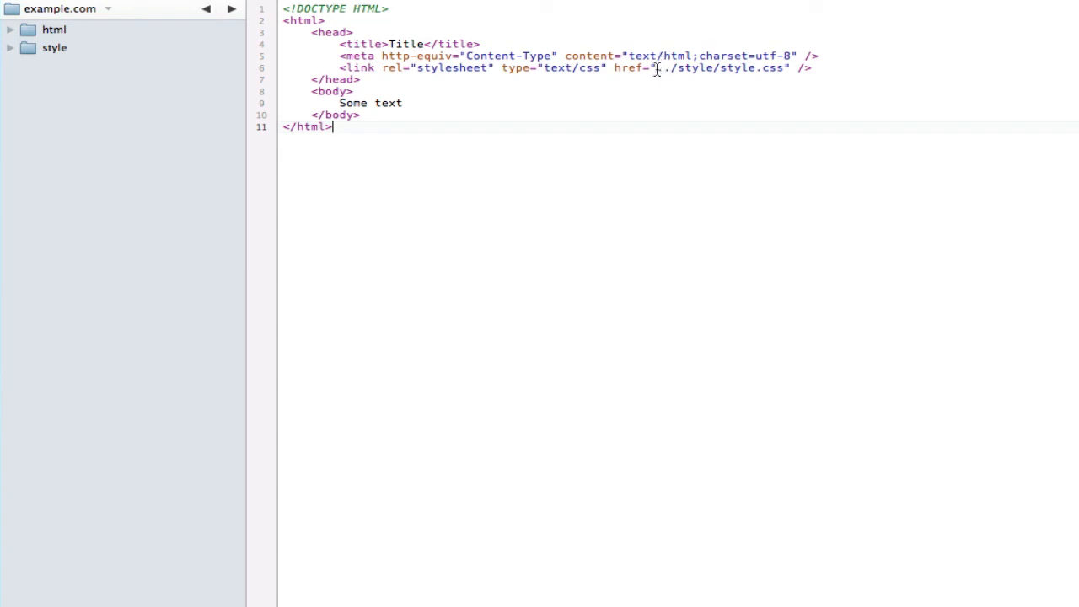
mouse_move(671, 68)
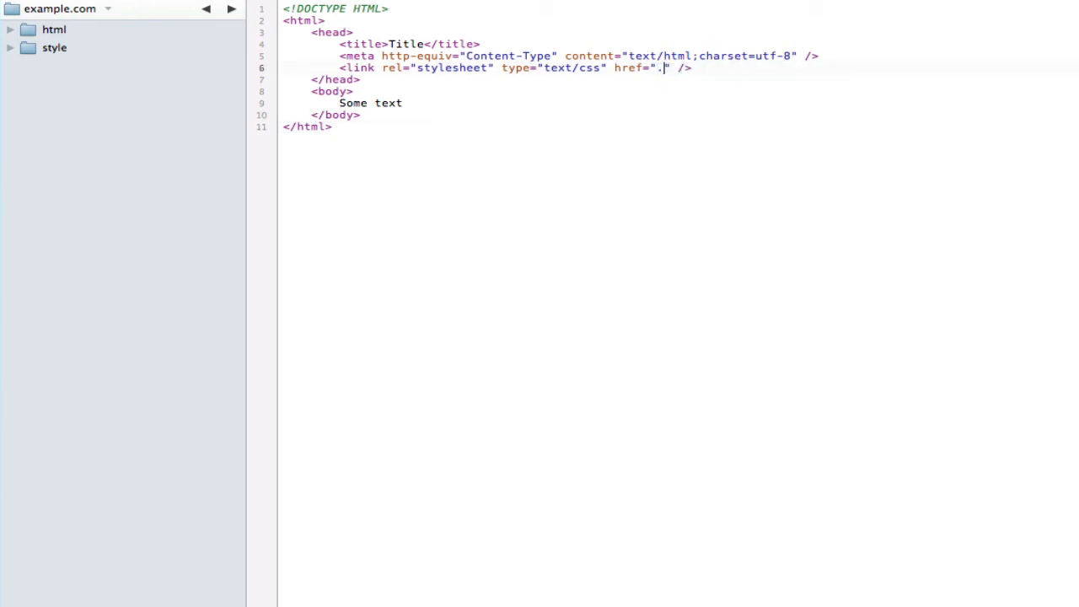
Rewrite the href as ../../css/main/style.css, two levels up into css/main
text(./../)
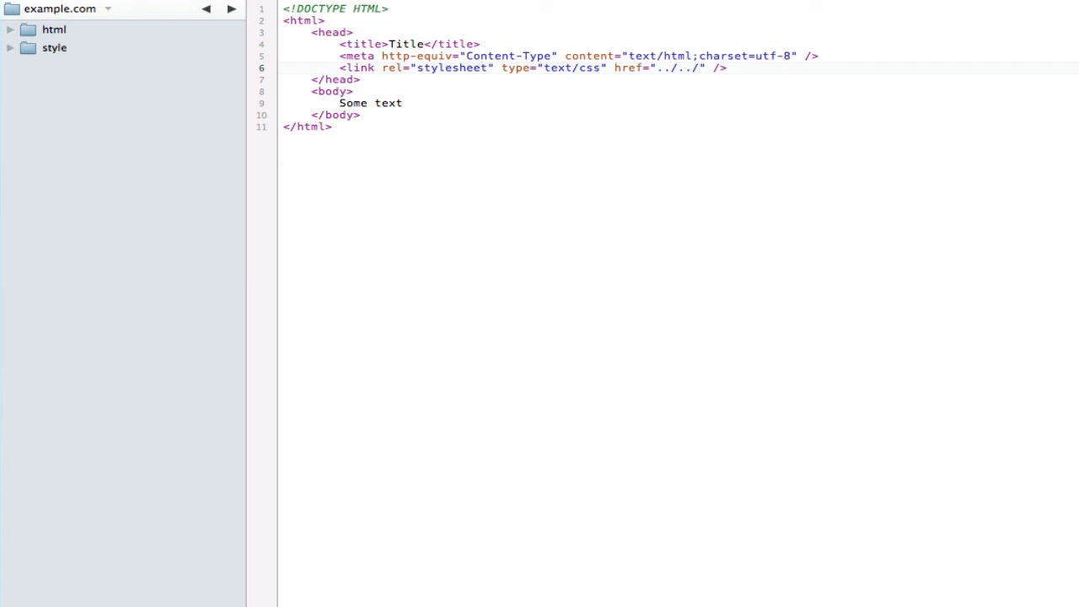
text(css/main/)
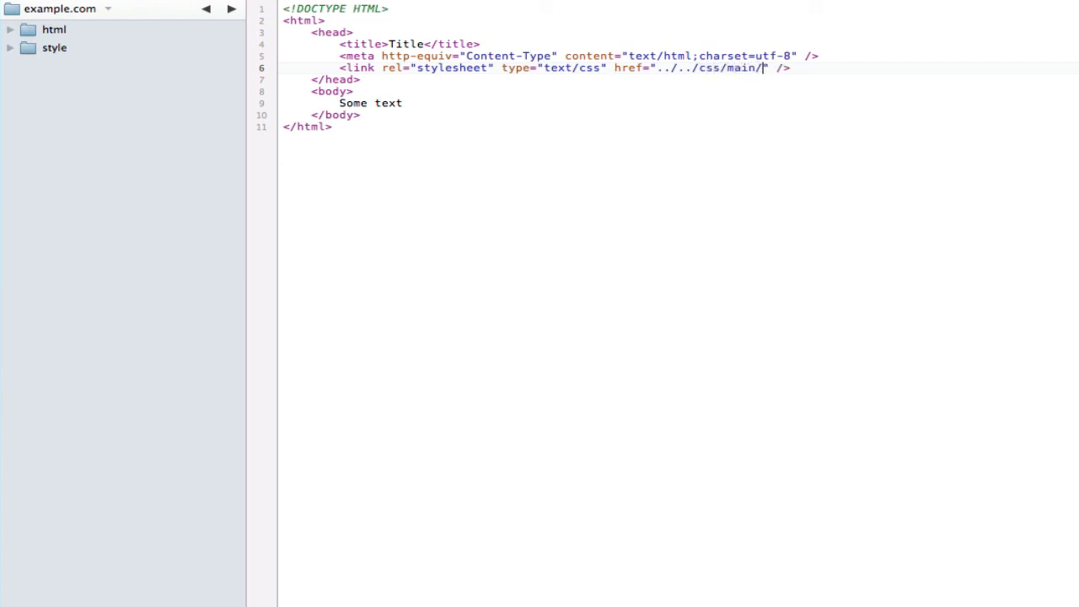
text(style.css)
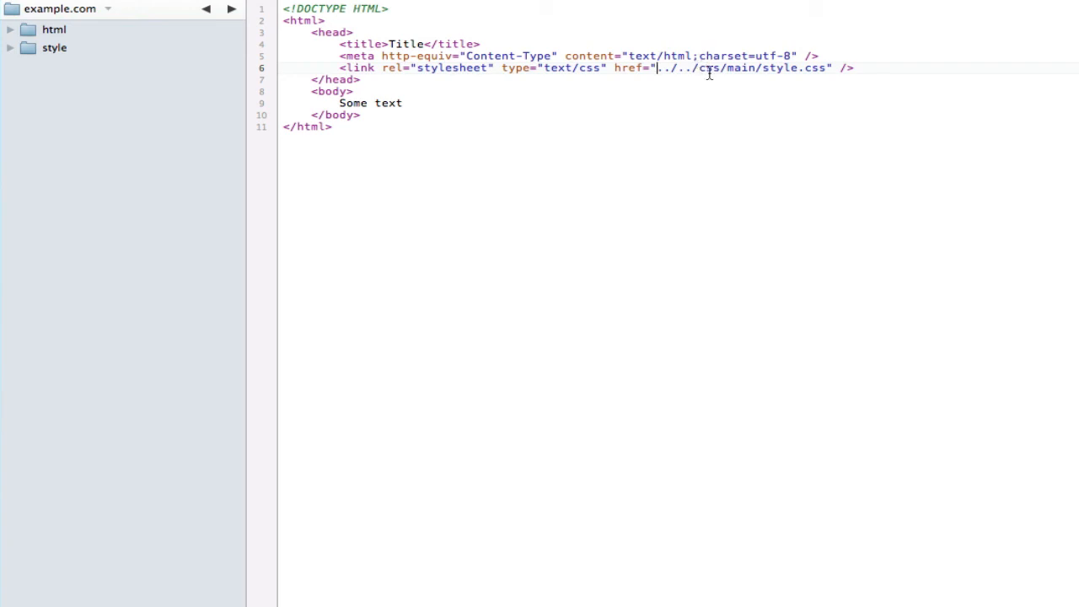
double_click(742, 67)
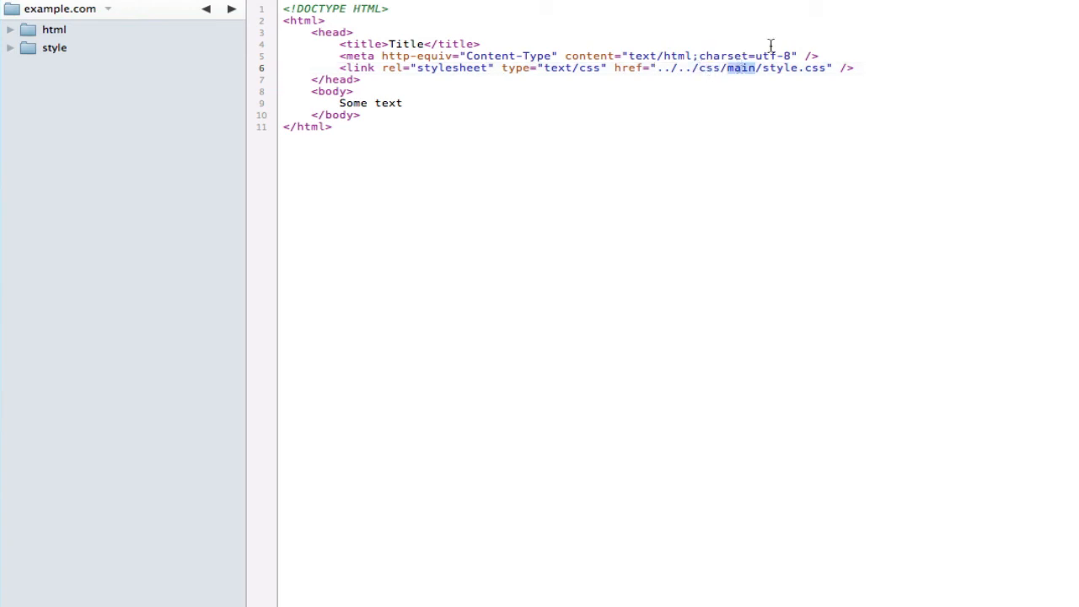